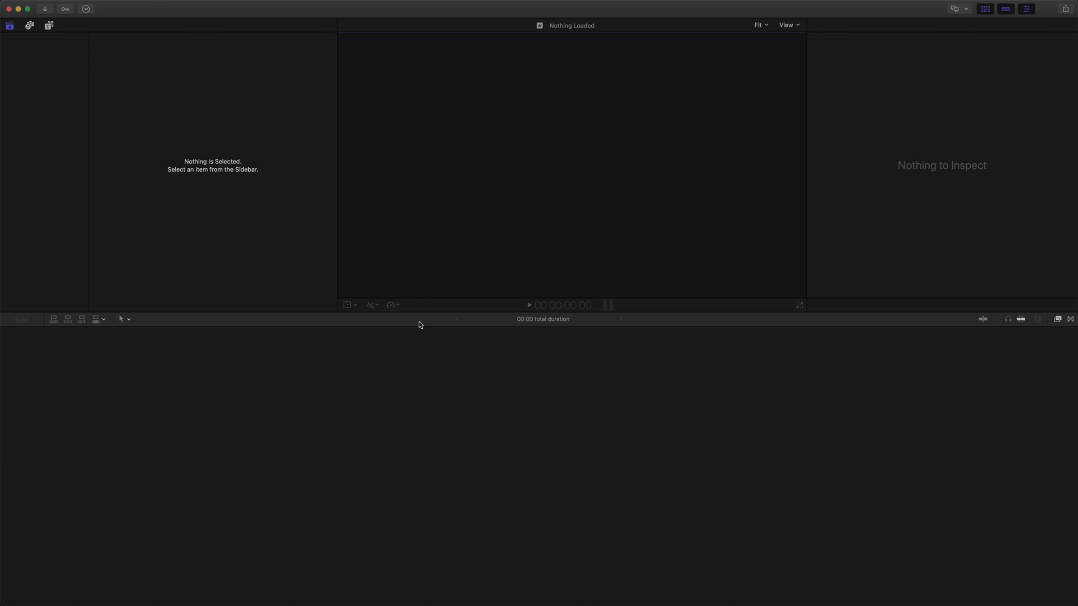
Step: Create a new library named Tutorial saved in the Movies folder
{"action": "left_click", "coordinate": [95, 5]}
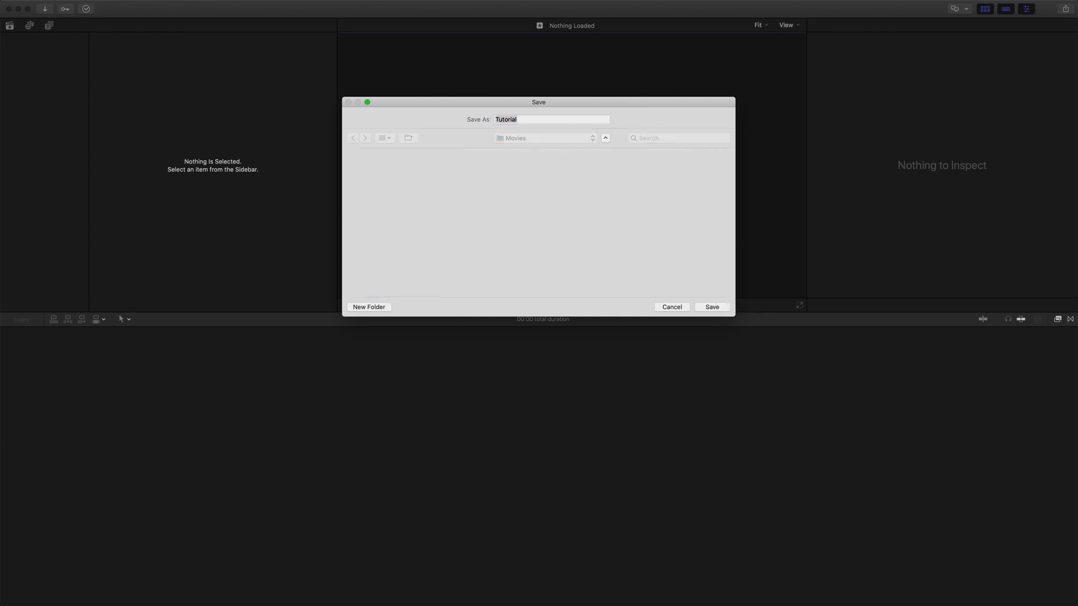
{"action": "left_click", "coordinate": [710, 306]}
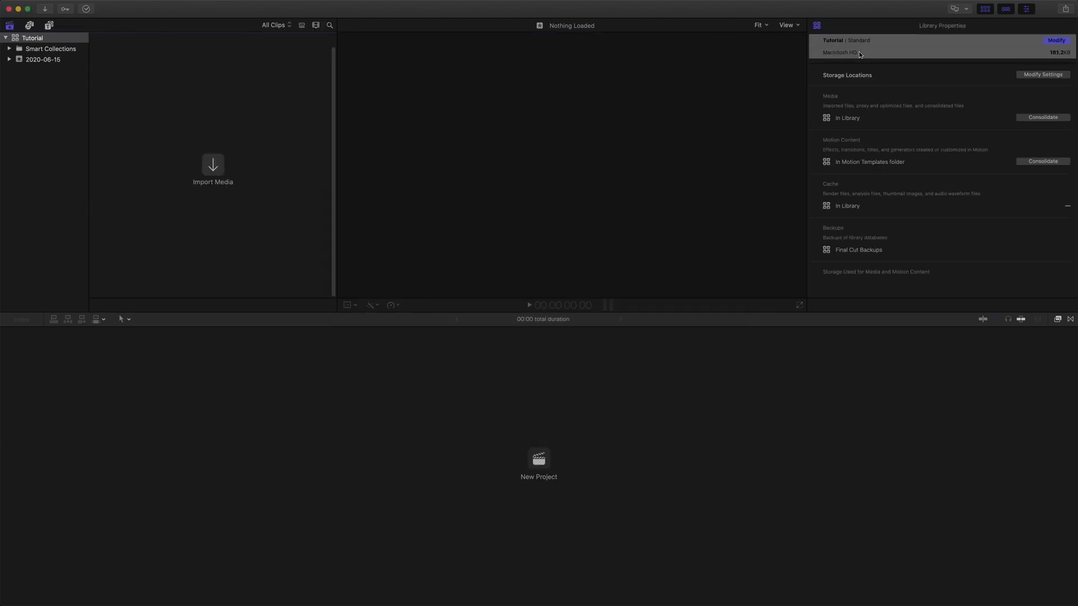
{"action": "mouse_move", "coordinate": [528, 465]}
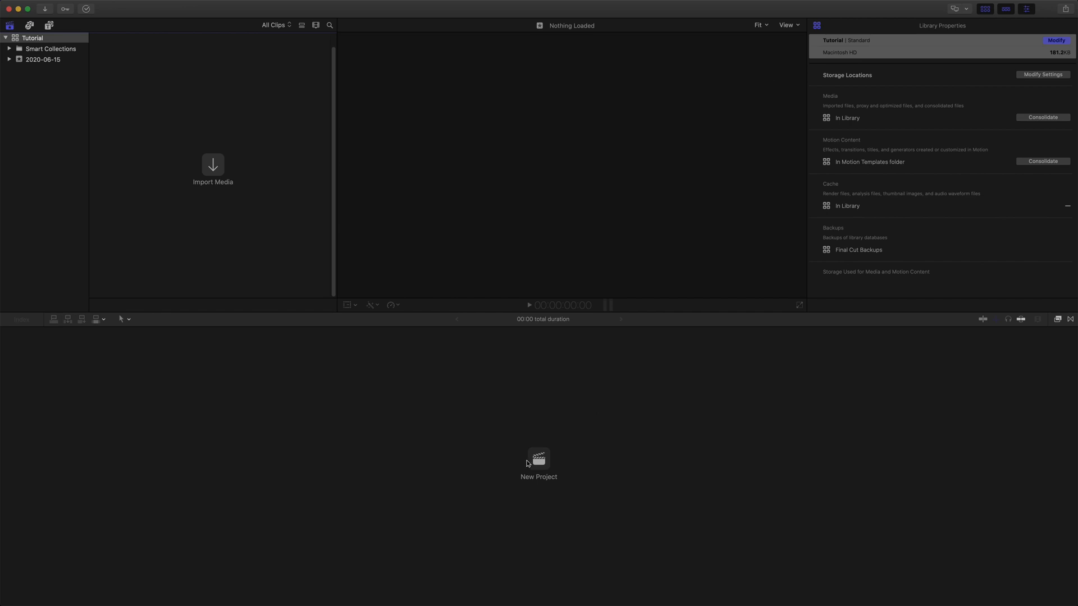
Step: Check the new project settings, which offer only Rec. 709, and cancel
{"action": "left_click", "coordinate": [538, 464]}
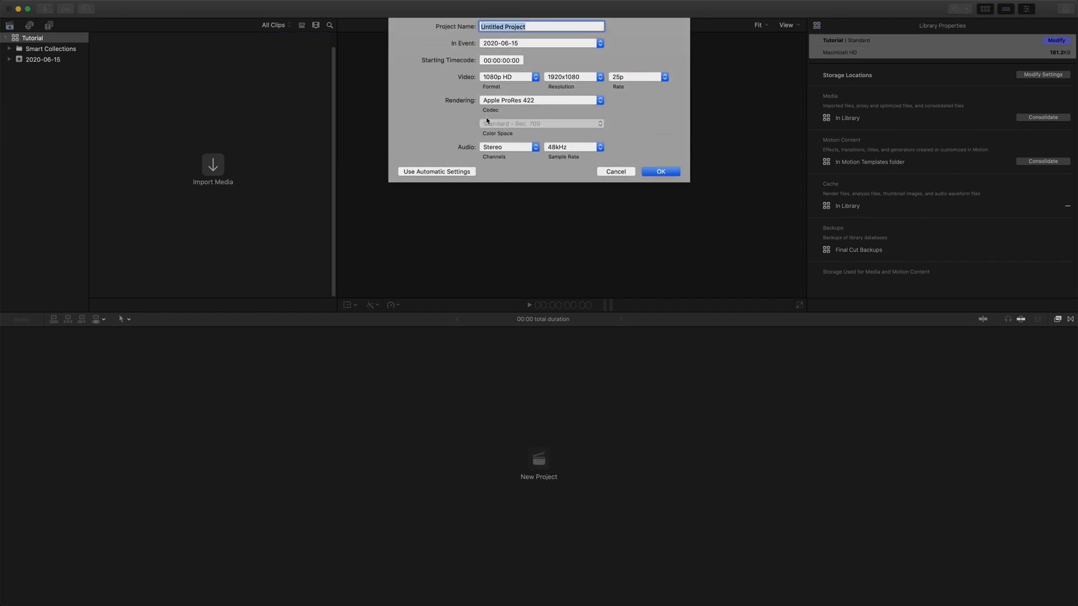
{"action": "mouse_move", "coordinate": [496, 139]}
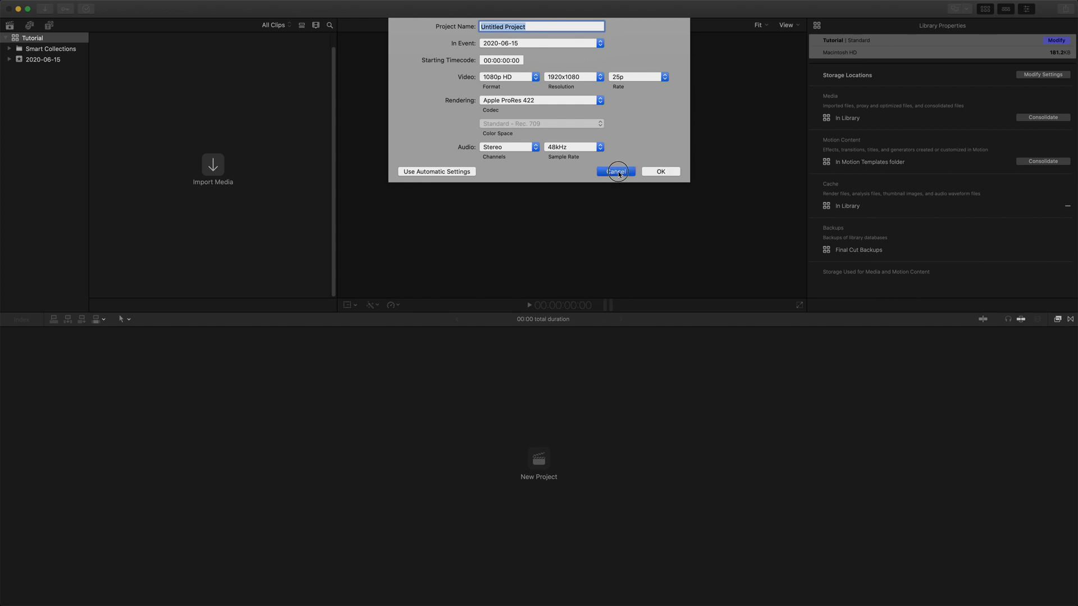
{"action": "left_click", "coordinate": [615, 171]}
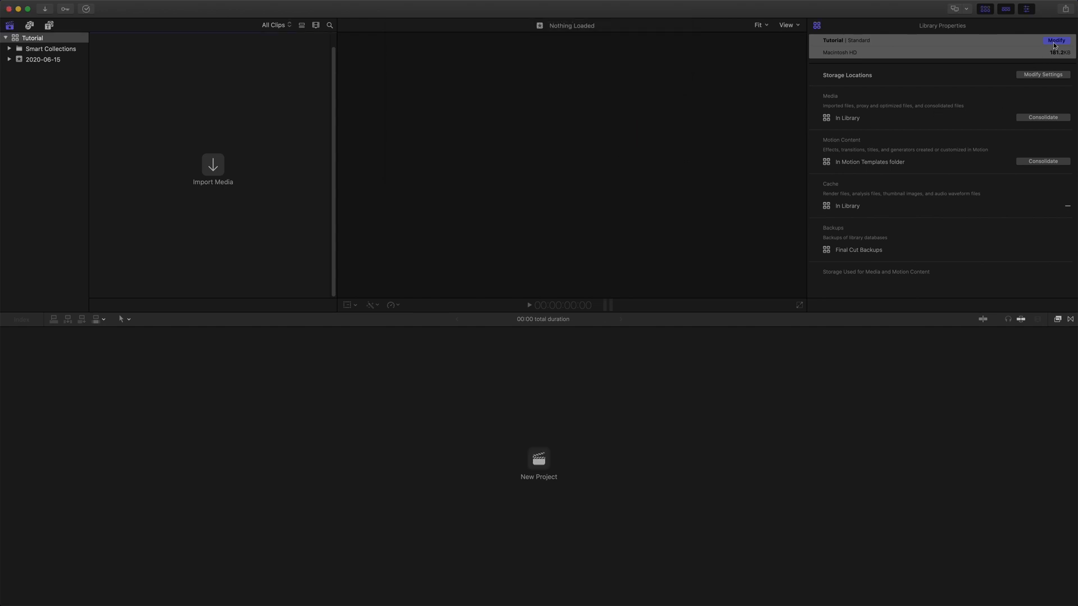
Step: Change the Tutorial library's color processing to Wide Gamut HDR in Library Properties
{"action": "left_click", "coordinate": [1055, 41]}
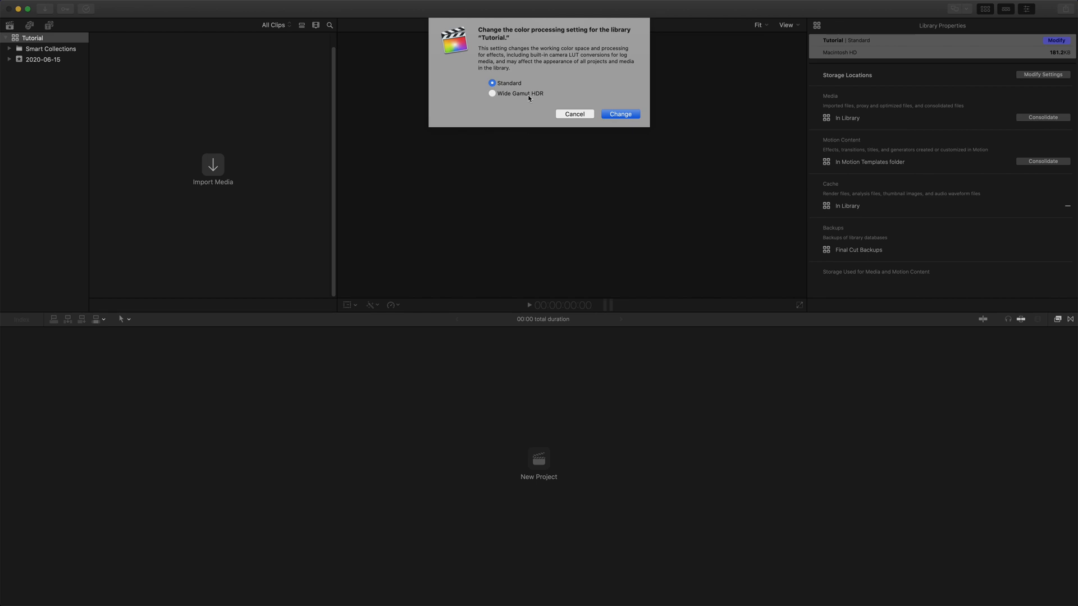
{"action": "left_click", "coordinate": [492, 94]}
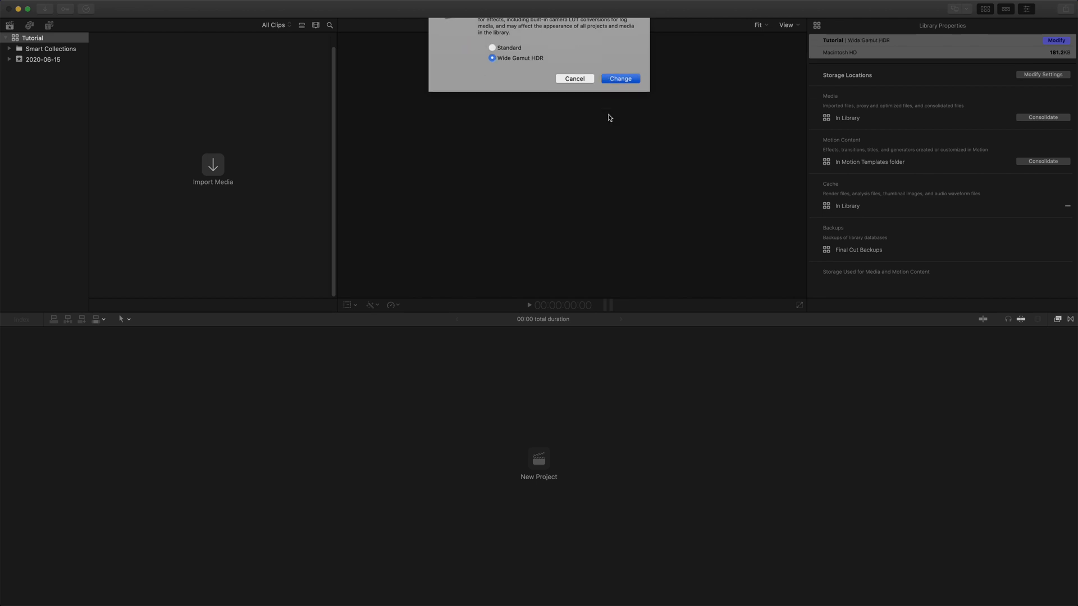
{"action": "left_click", "coordinate": [620, 78]}
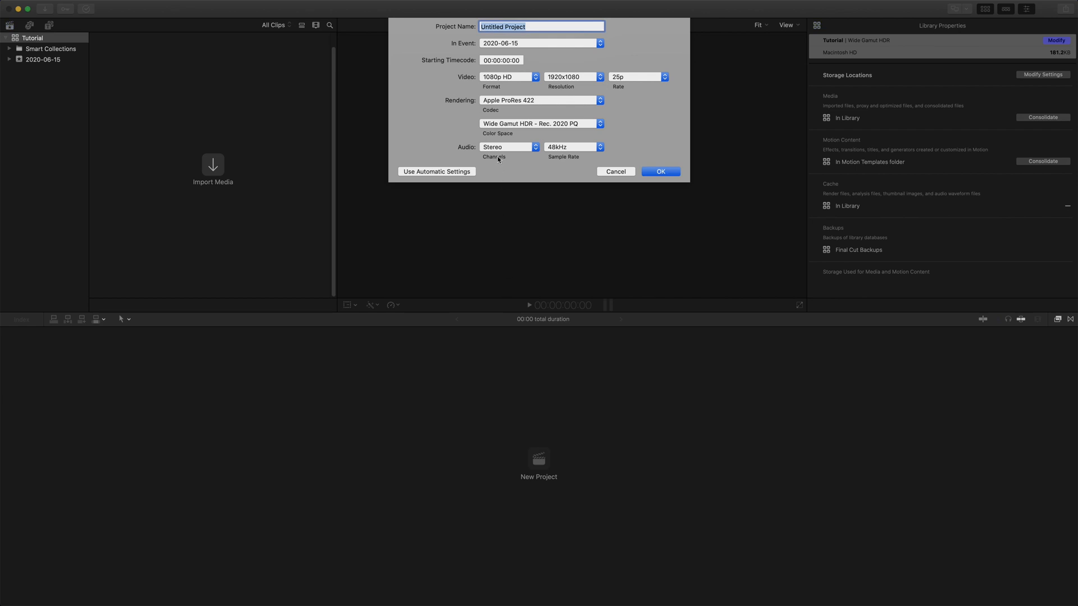
{"action": "mouse_move", "coordinate": [545, 126]}
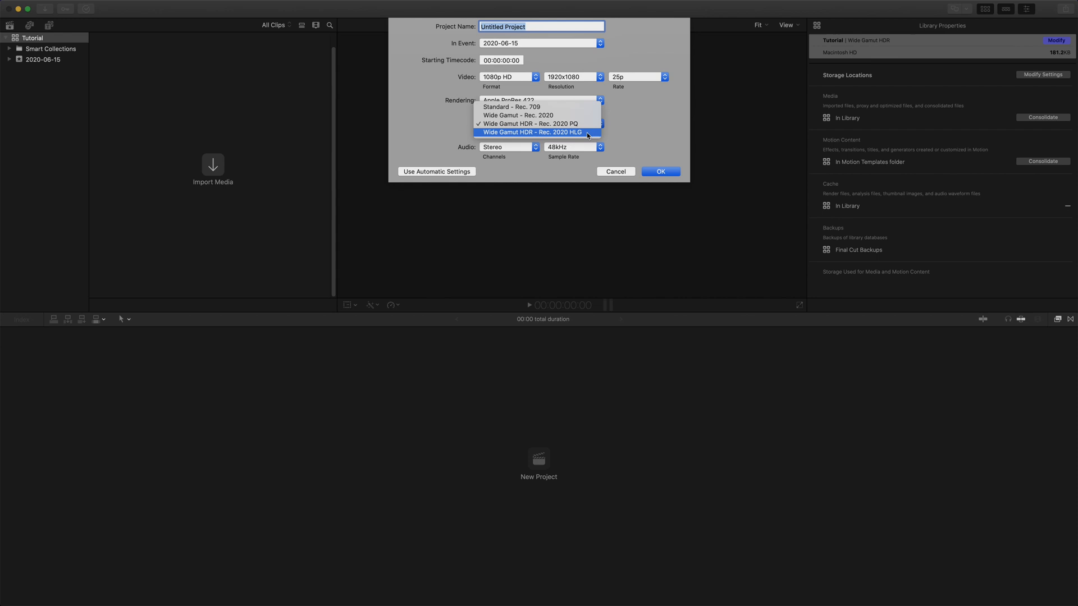
{"action": "mouse_move", "coordinate": [585, 125]}
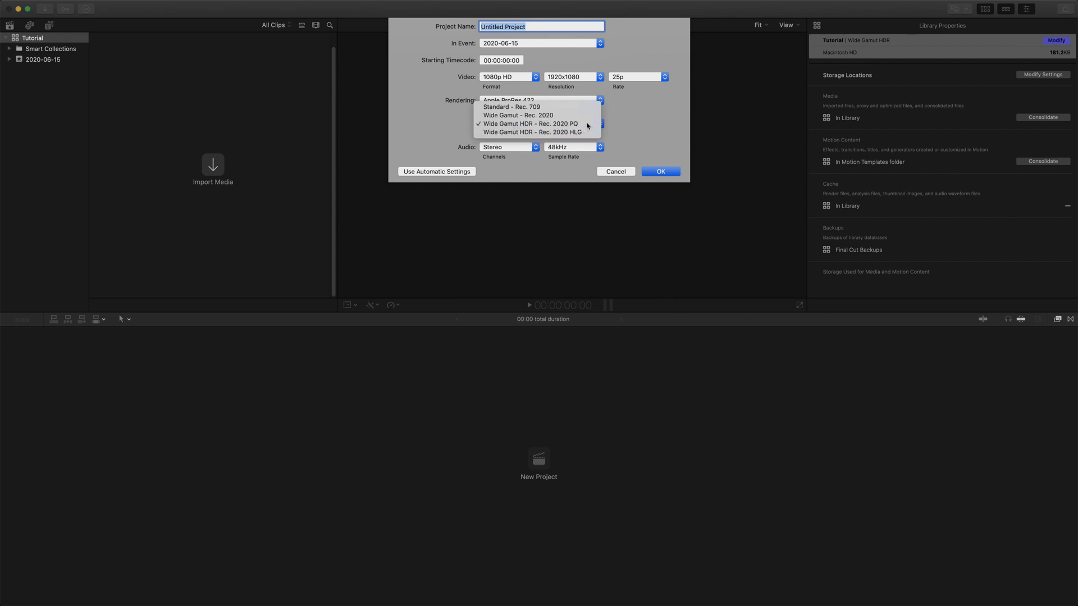
Step: Keep Wide Gamut HDR - Rec. 2020 PQ as the new project's color space
{"action": "left_click", "coordinate": [530, 124]}
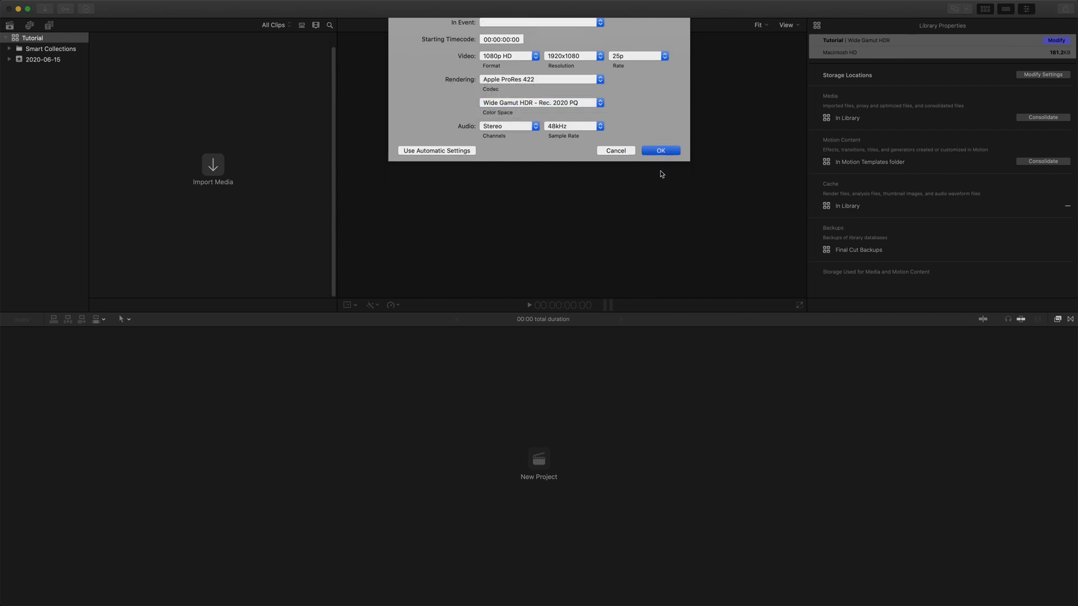
Step: Create the HDR project and bring the Fire in HDR and The Lake clips into the timeline
{"action": "left_click", "coordinate": [659, 151]}
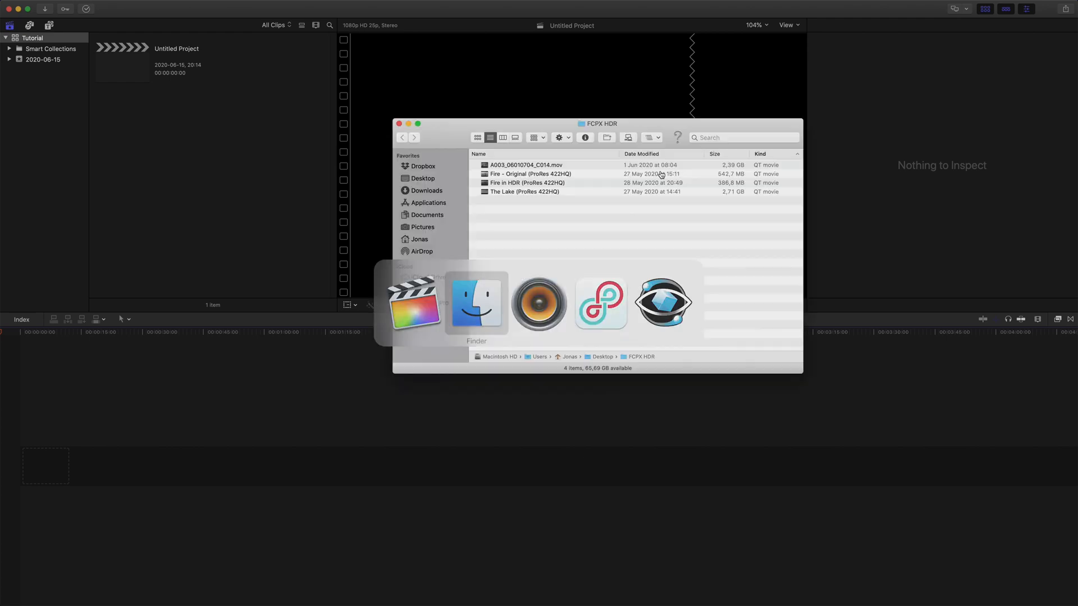
{"action": "left_click", "coordinate": [524, 192]}
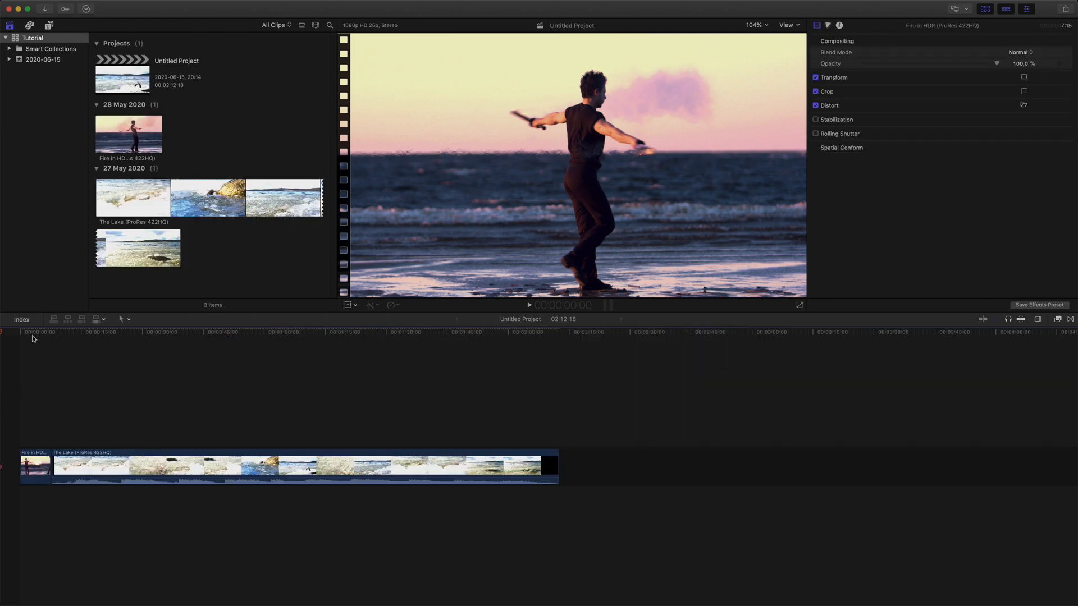
{"action": "mouse_move", "coordinate": [31, 337]}
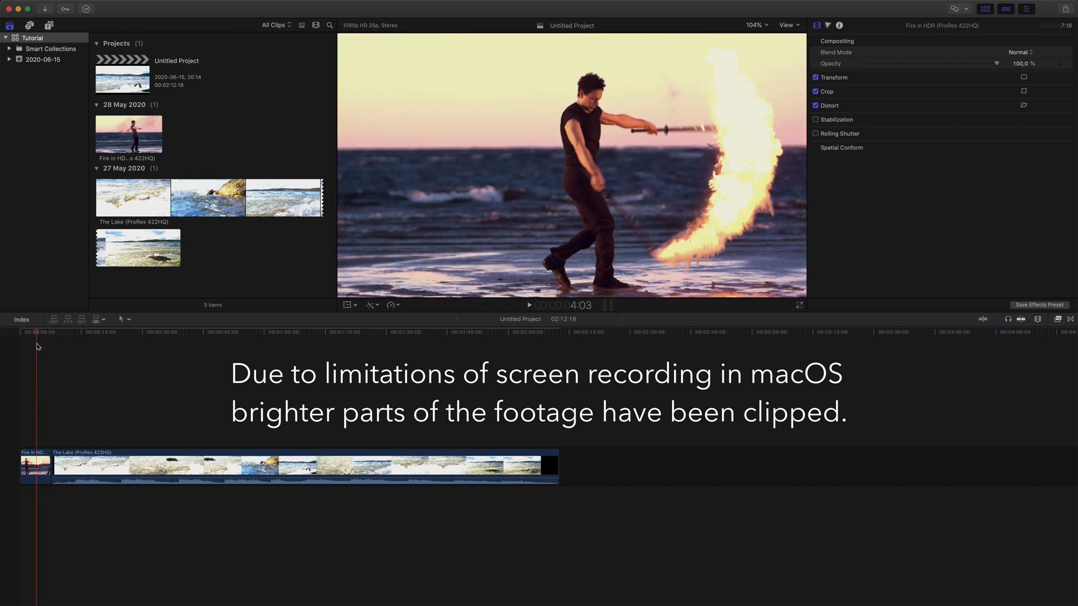
Step: Skim the timeline to a frame in The Lake clip
{"action": "left_click", "coordinate": [69, 337]}
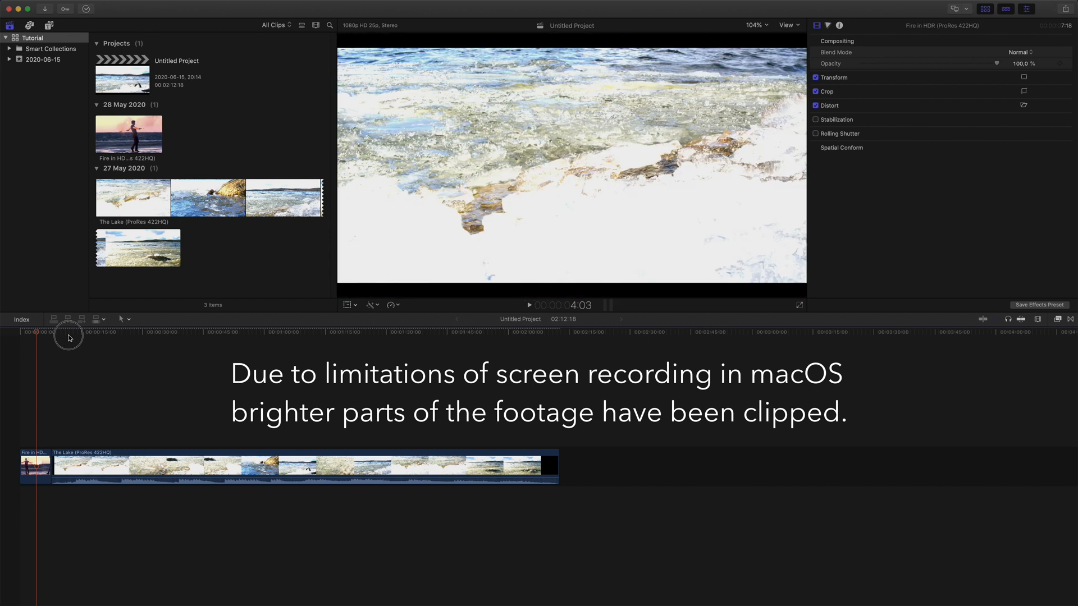
{"action": "left_click", "coordinate": [81, 332]}
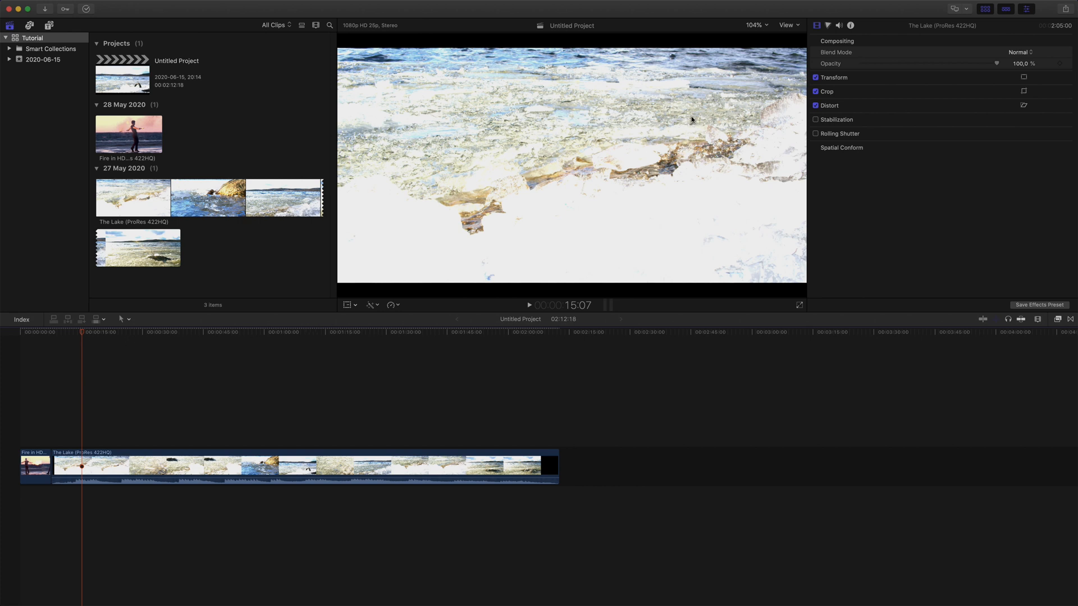
Step: Open the Viewer's display options to enable Show HDR as Tone Mapped
{"action": "left_click", "coordinate": [788, 26]}
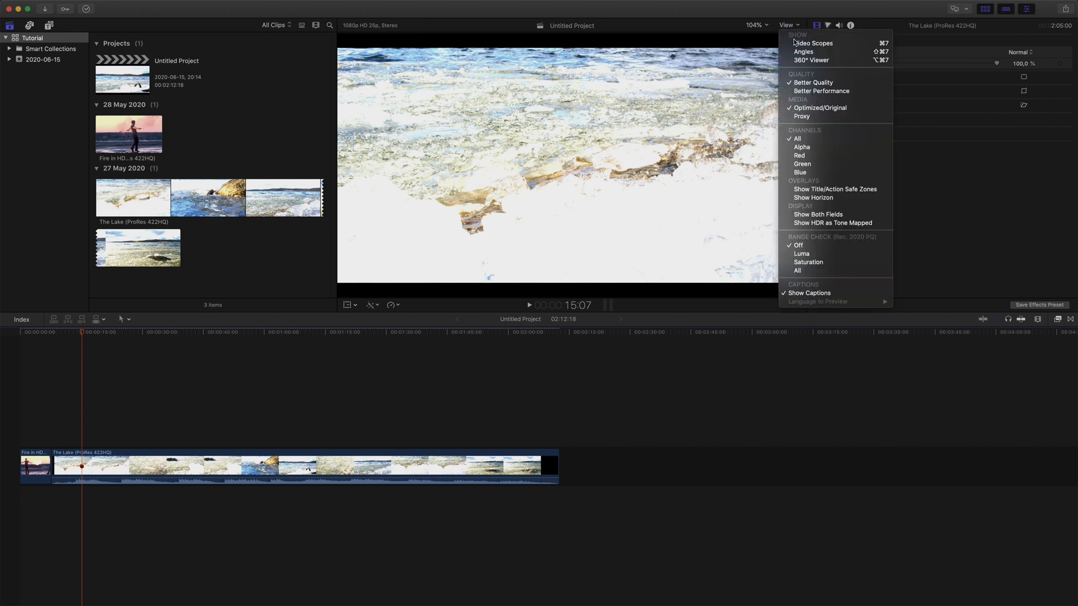
{"action": "mouse_move", "coordinate": [832, 223]}
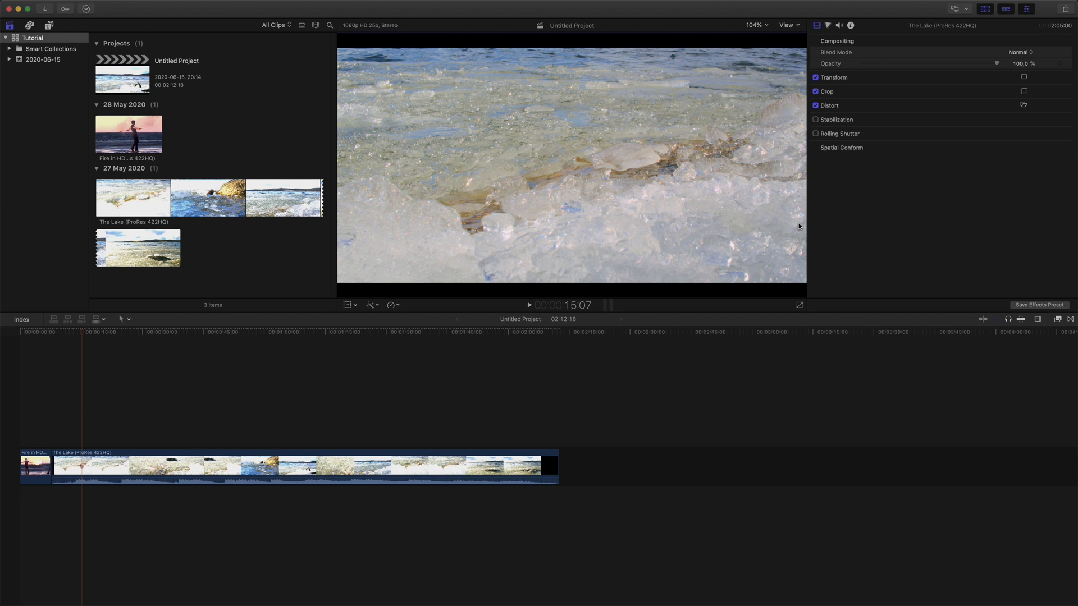
{"action": "mouse_move", "coordinate": [803, 124]}
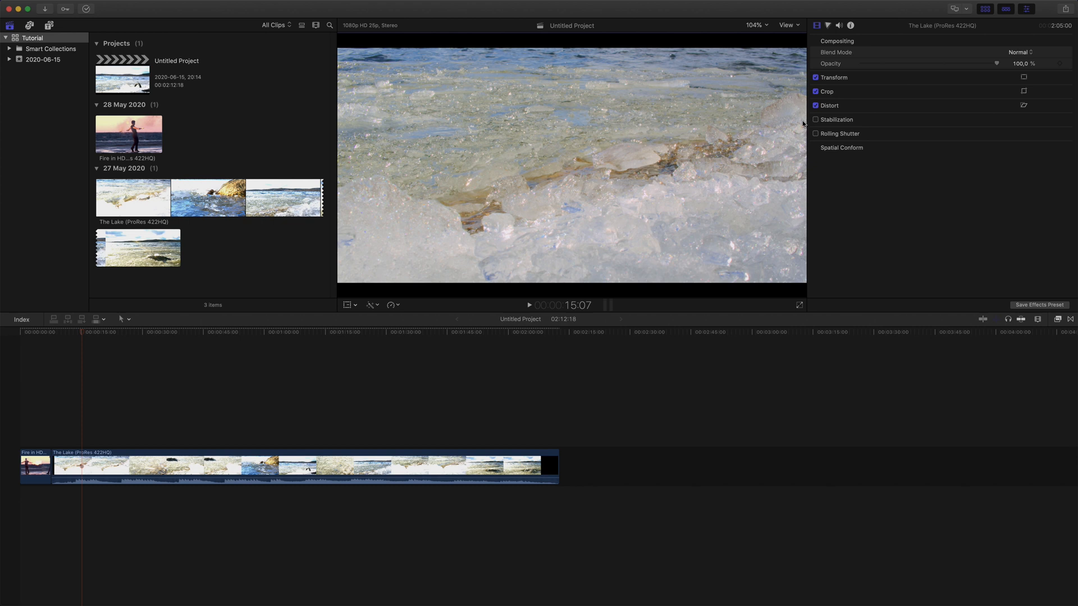
Step: Show the Video Scopes with the Rec. 2020 PQ luminance waveform beside the viewer
{"action": "left_click", "coordinate": [788, 26]}
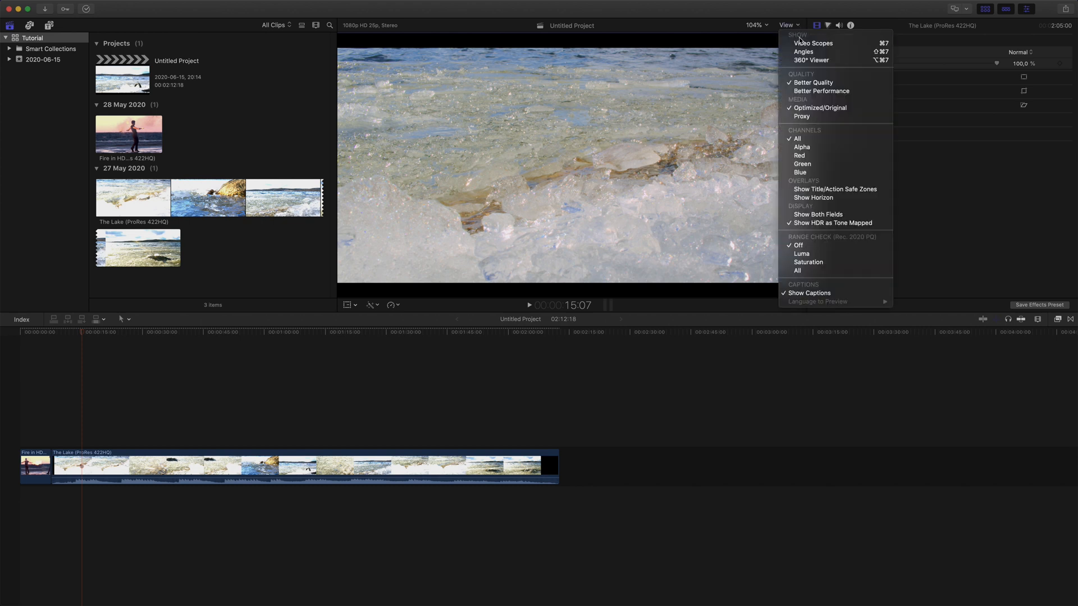
{"action": "mouse_move", "coordinate": [813, 44]}
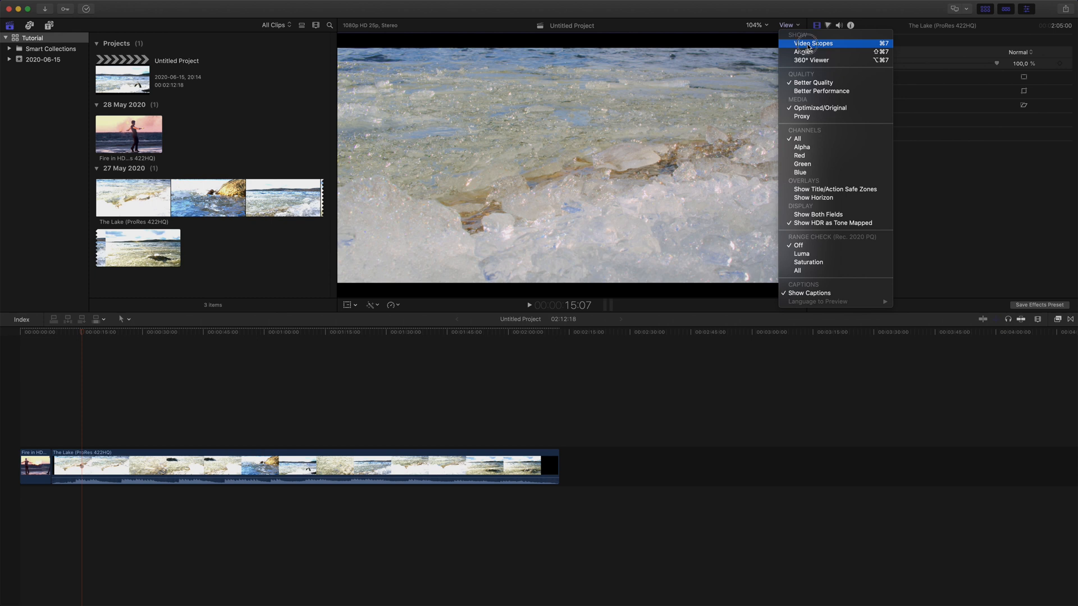
{"action": "left_click", "coordinate": [813, 43]}
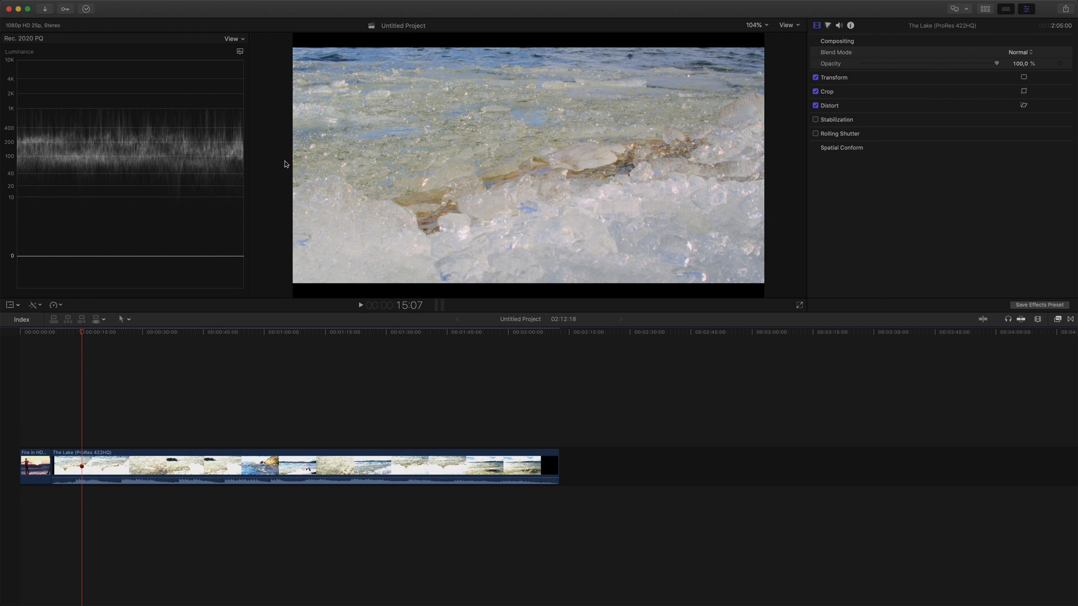
{"action": "mouse_move", "coordinate": [249, 219]}
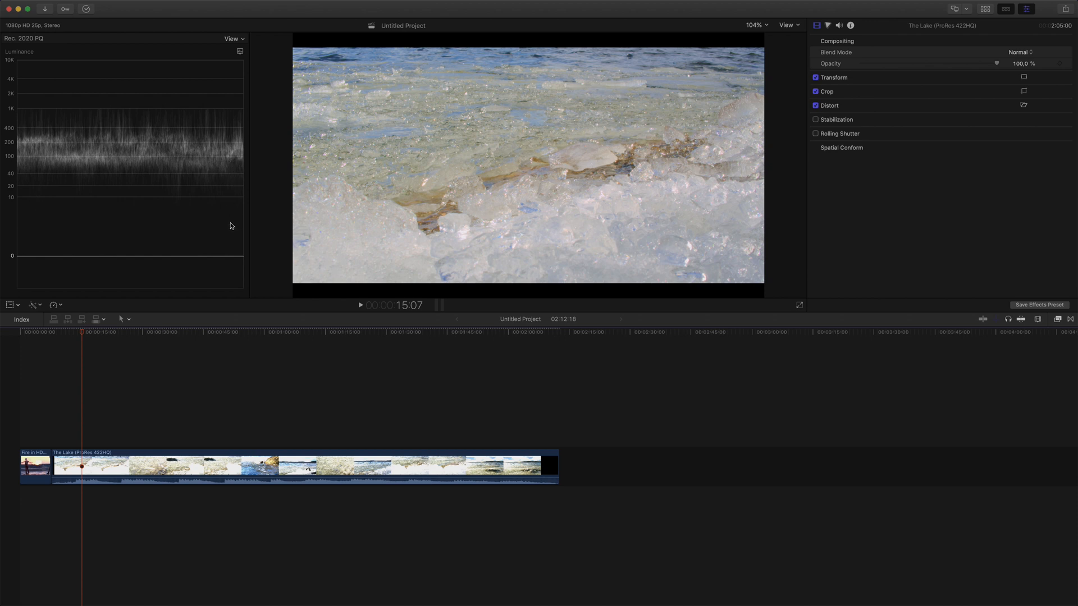
{"action": "mouse_move", "coordinate": [225, 159]}
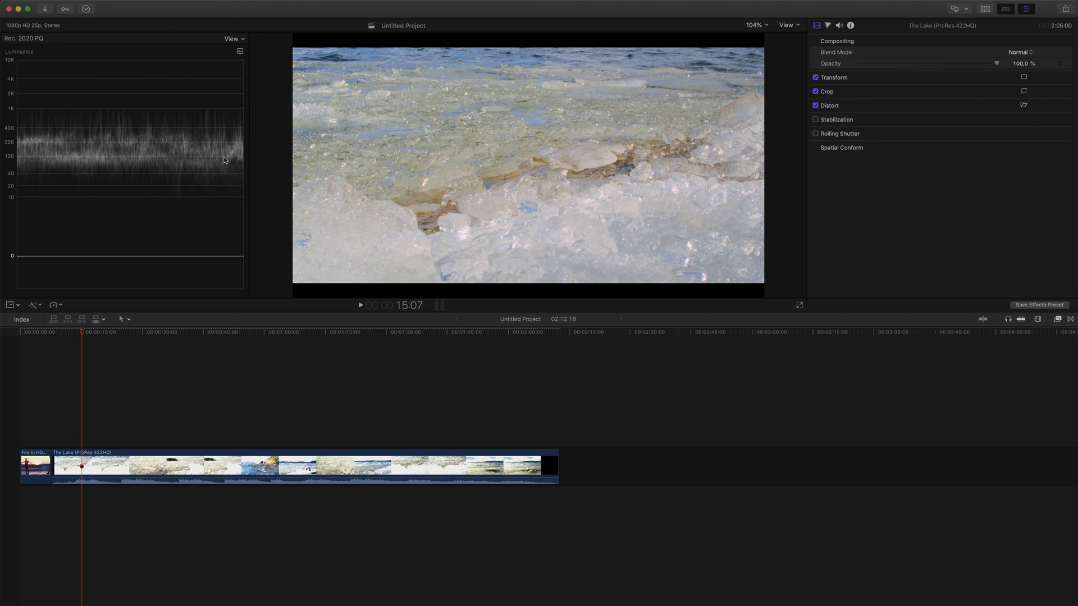
{"action": "mouse_move", "coordinate": [231, 222]}
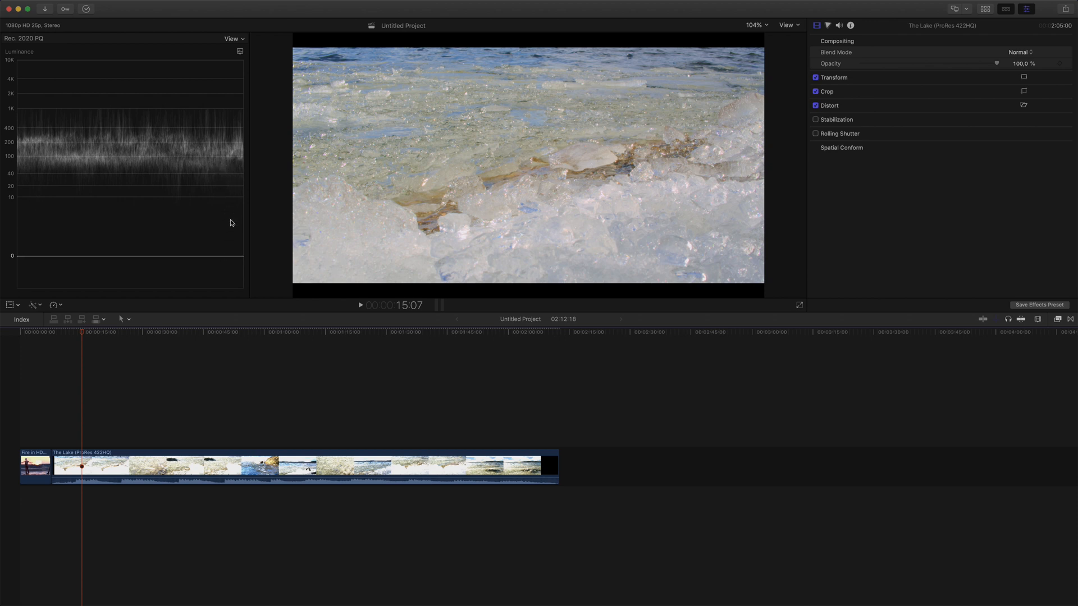
{"action": "mouse_move", "coordinate": [224, 250]}
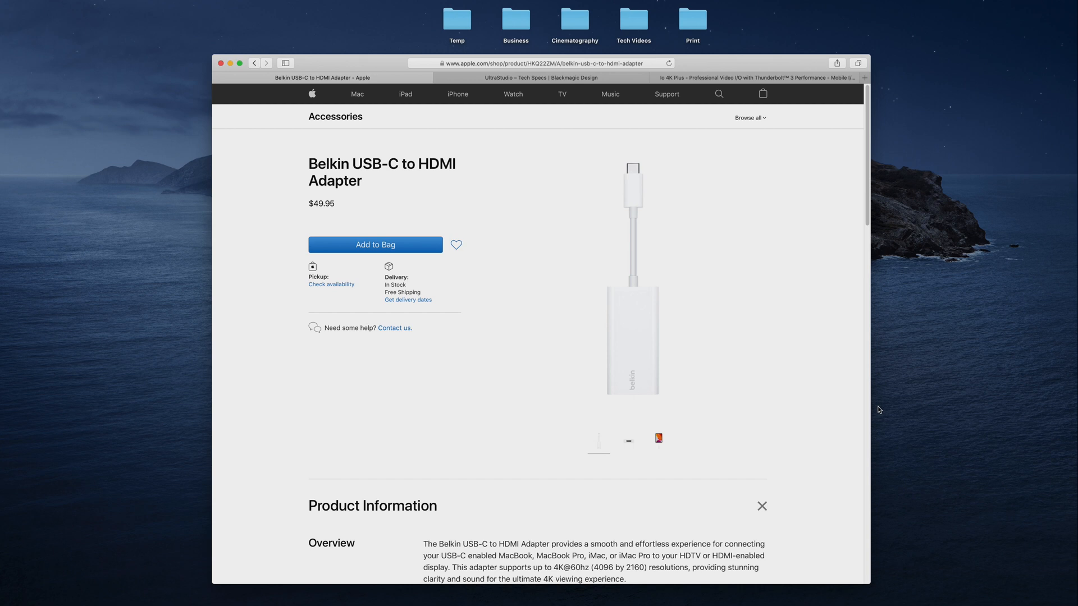
{"action": "mouse_move", "coordinate": [883, 407]}
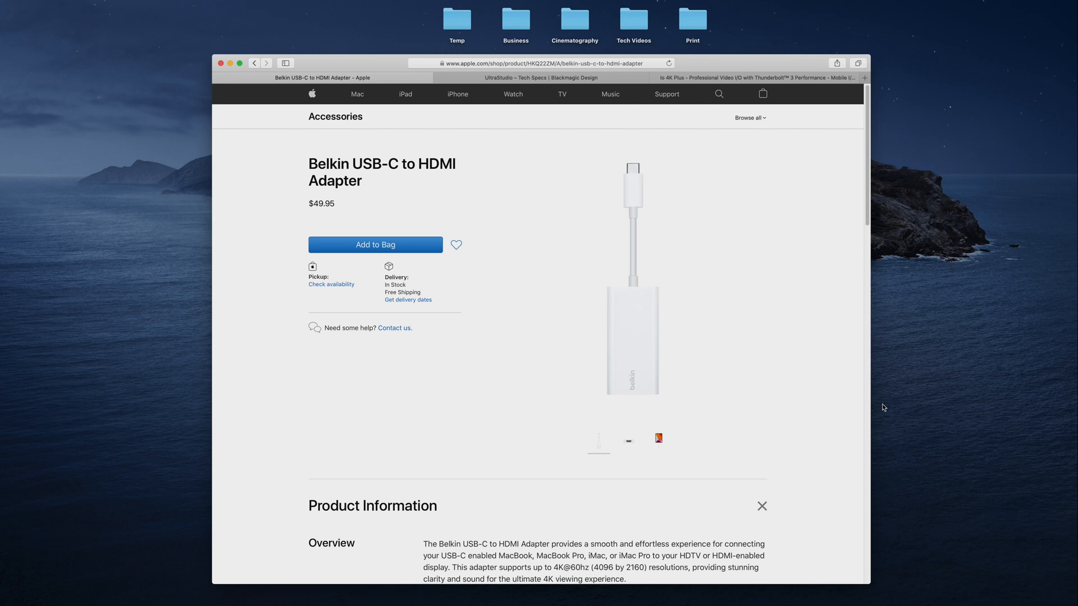
Step: Review the UltraStudio 4K Mini tech specs and Thunderbolt 3 video I/O pages in Safari
{"action": "left_click", "coordinate": [536, 77]}
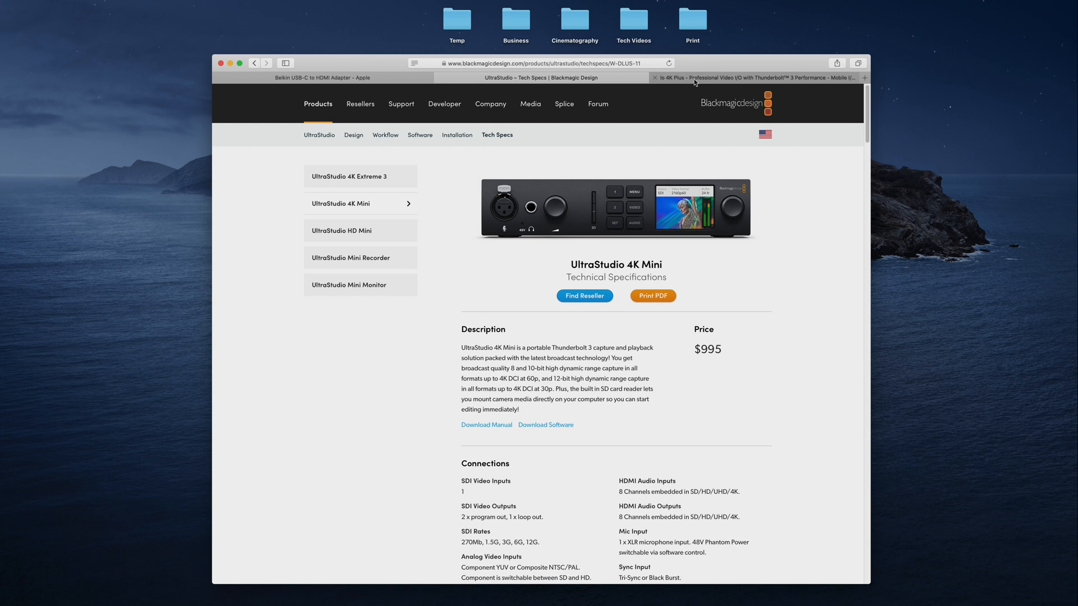
{"action": "left_click", "coordinate": [752, 78]}
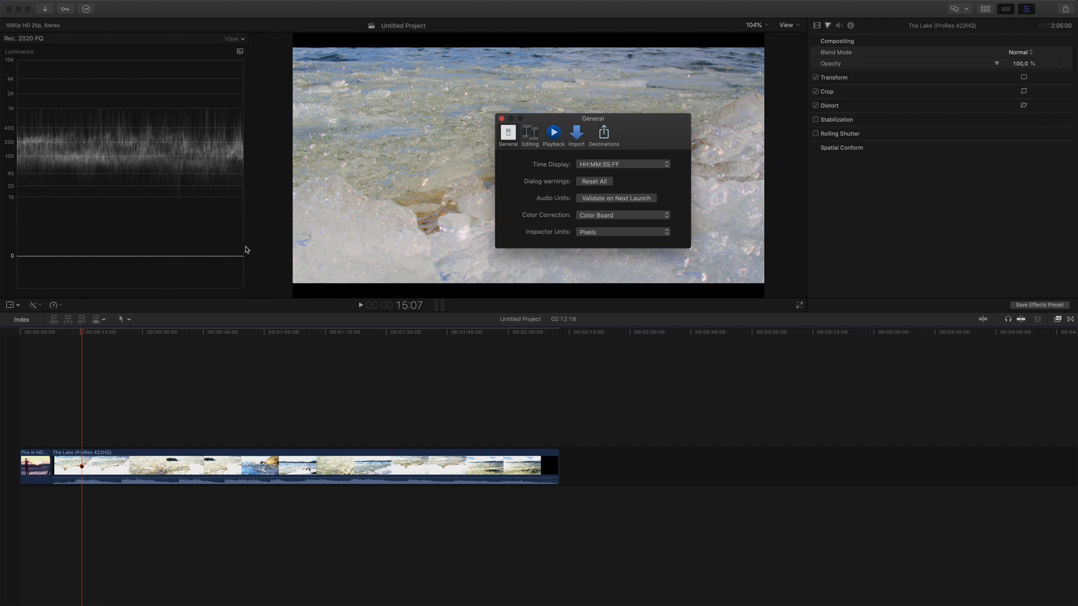
Step: Enable Show HDR as Tone Mapped in the Playback preferences
{"action": "left_click", "coordinate": [553, 133]}
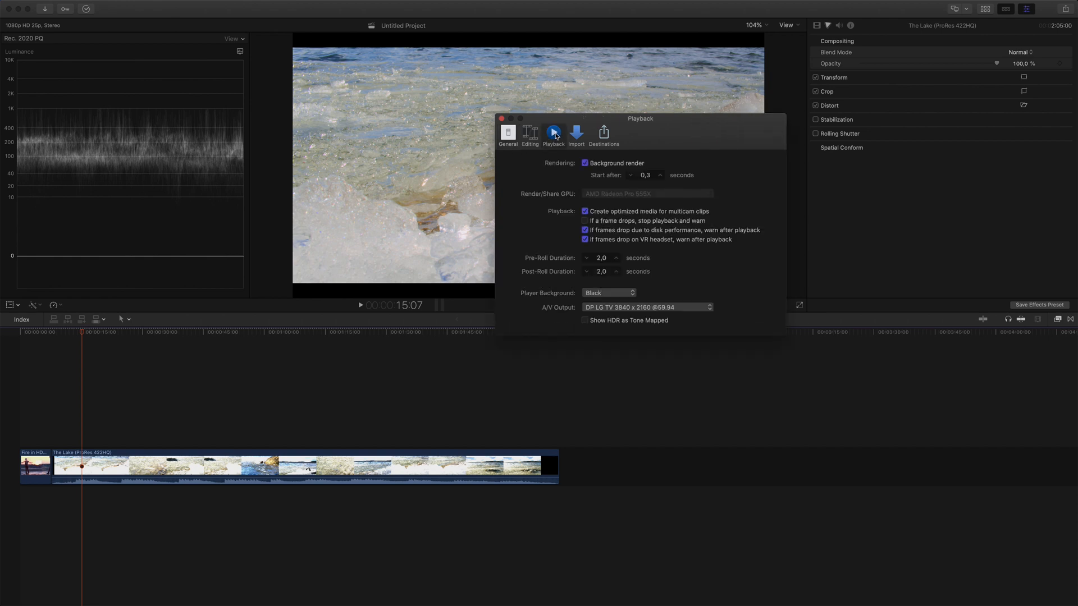
{"action": "mouse_move", "coordinate": [602, 314]}
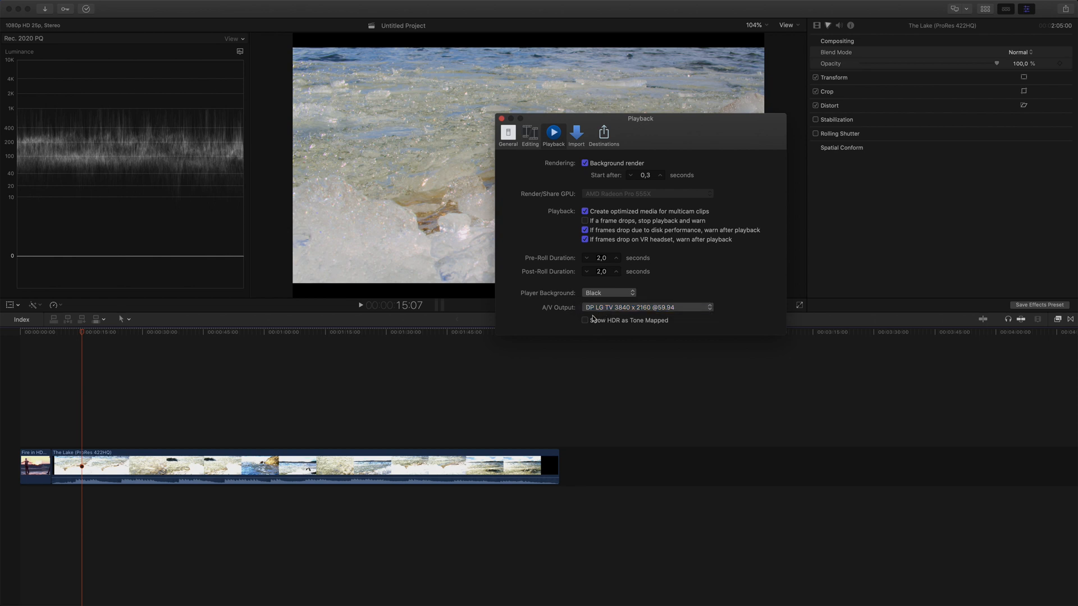
{"action": "left_click", "coordinate": [585, 320]}
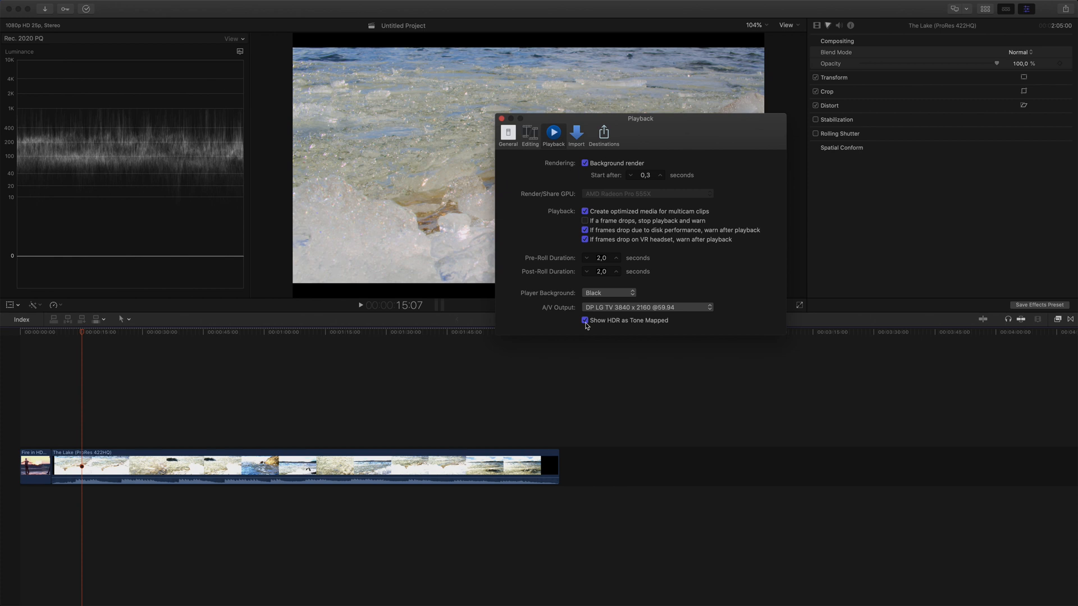
{"action": "left_click", "coordinate": [584, 320]}
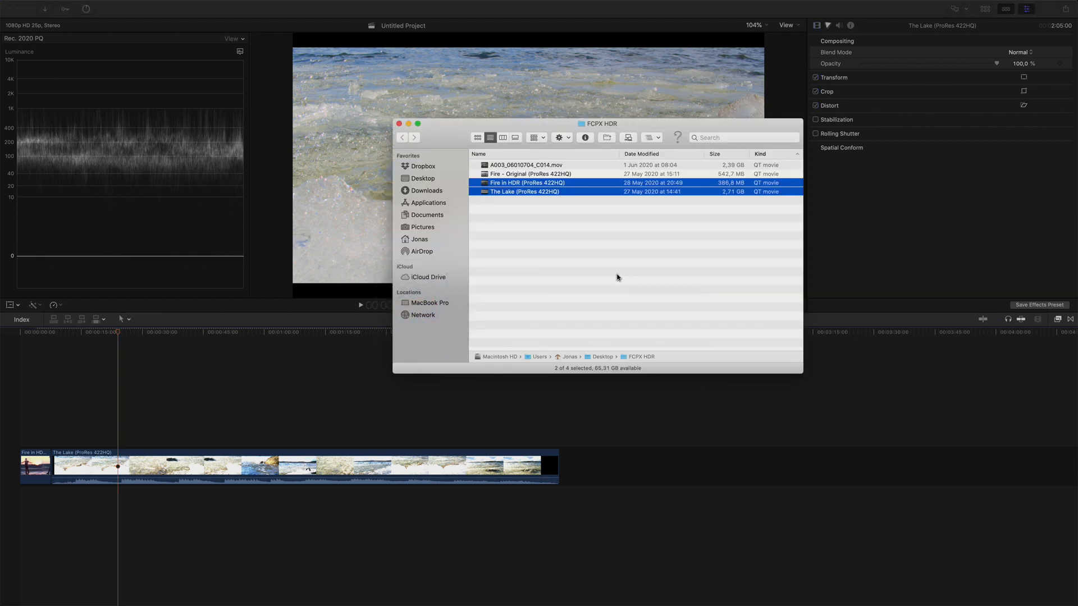
Step: Add A003_06010704_C014.mov from Finder to the end of the timeline after The Lake
{"action": "left_click", "coordinate": [525, 164]}
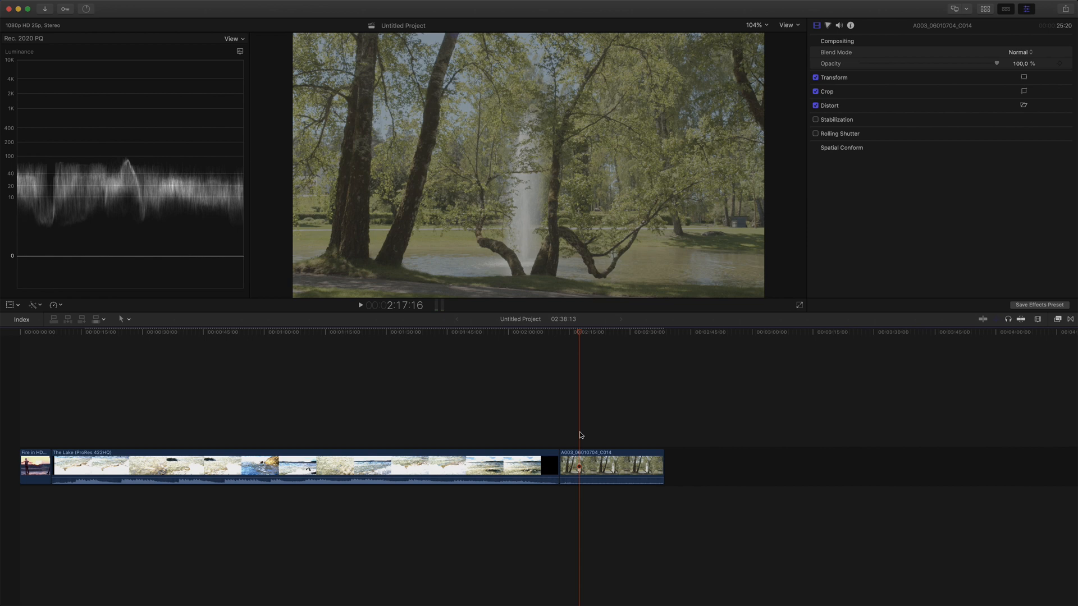
{"action": "mouse_move", "coordinate": [849, 30]}
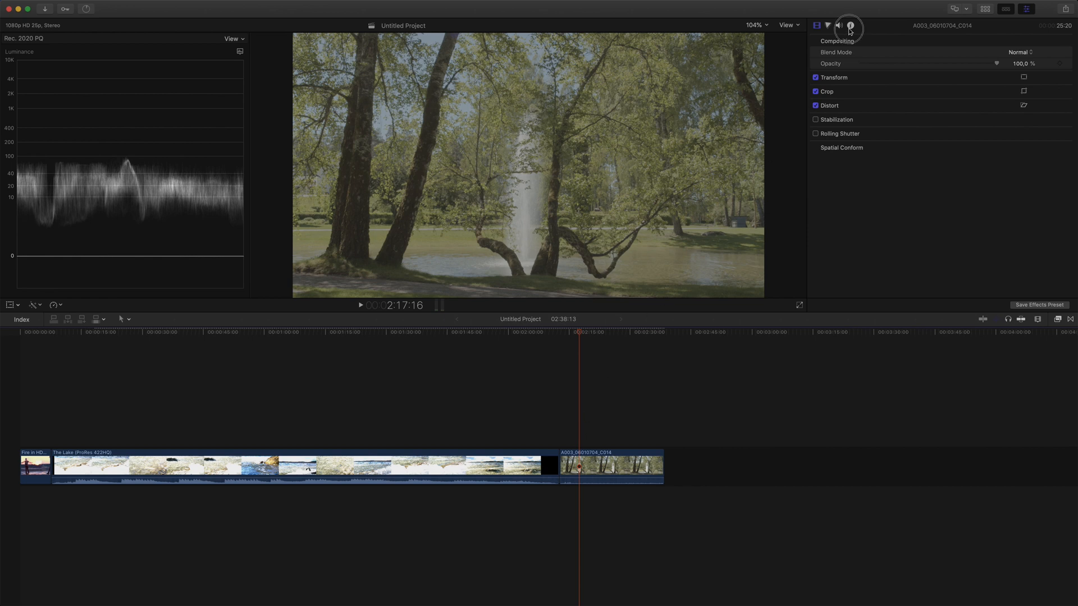
Step: Apply the Blackmagic Design Film 4K camera LUT to the A003 clip in the Info inspector
{"action": "left_click", "coordinate": [850, 26]}
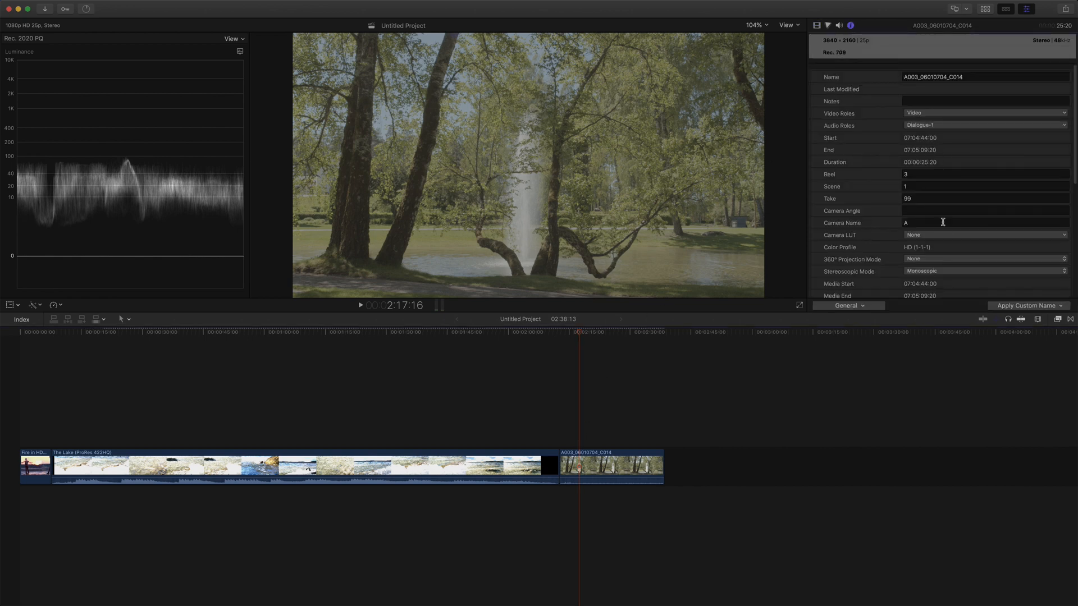
{"action": "left_click", "coordinate": [984, 234]}
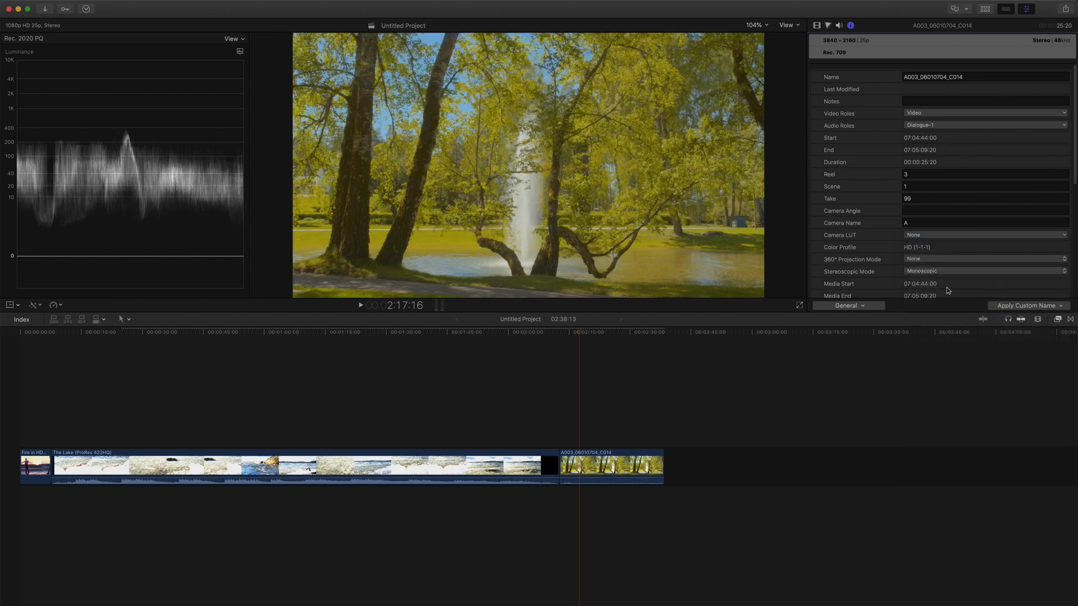
{"action": "left_click", "coordinate": [983, 235]}
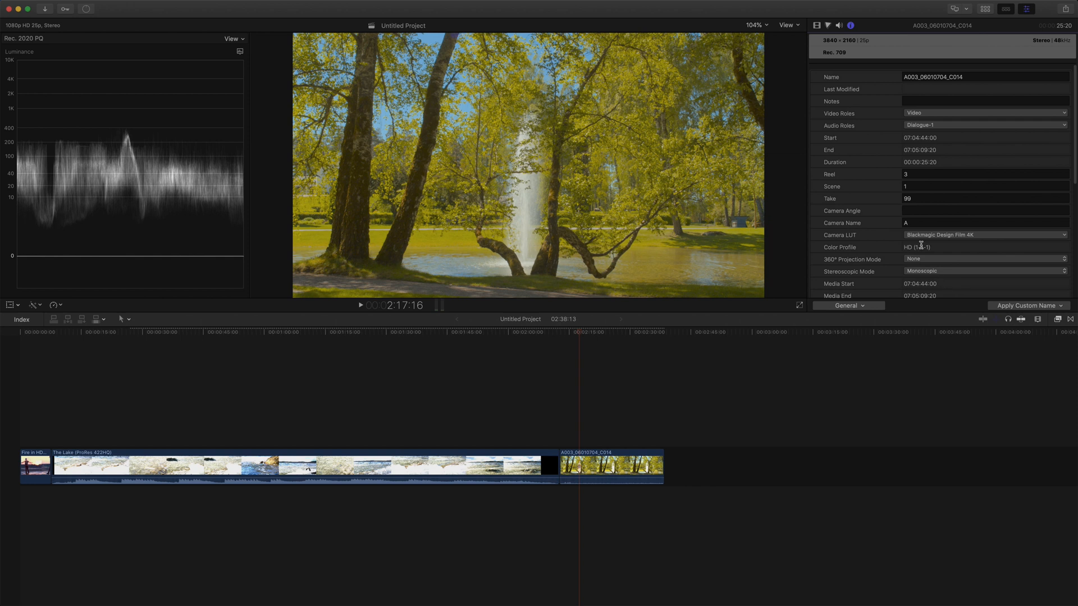
{"action": "left_click", "coordinate": [828, 26]}
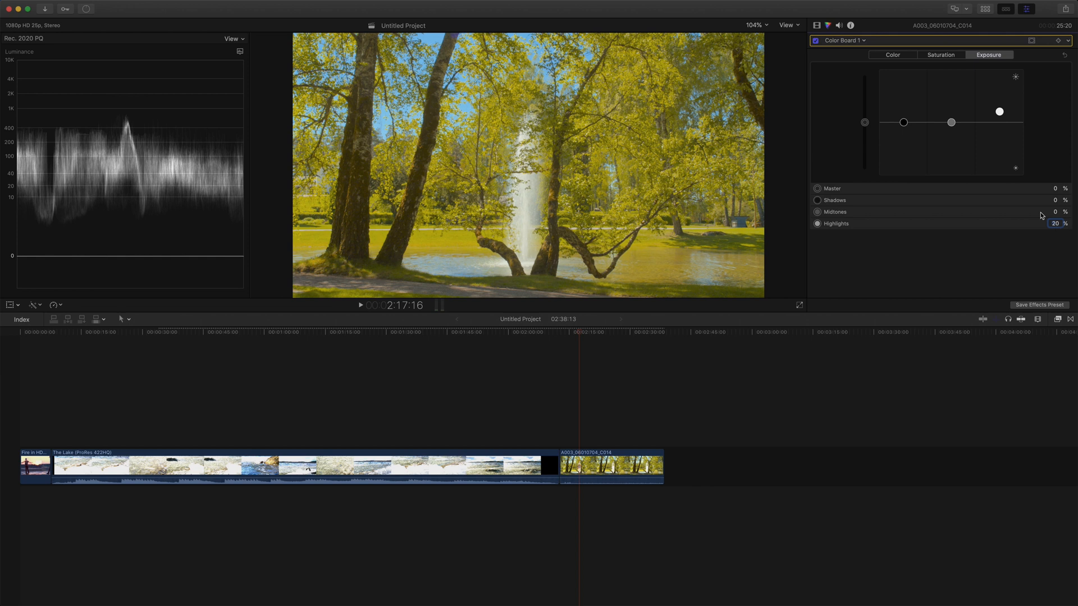
Step: Add a Color Wheels correction with Temperature 4500 and Tint -5 on the fountain clip
{"action": "left_click", "coordinate": [863, 40]}
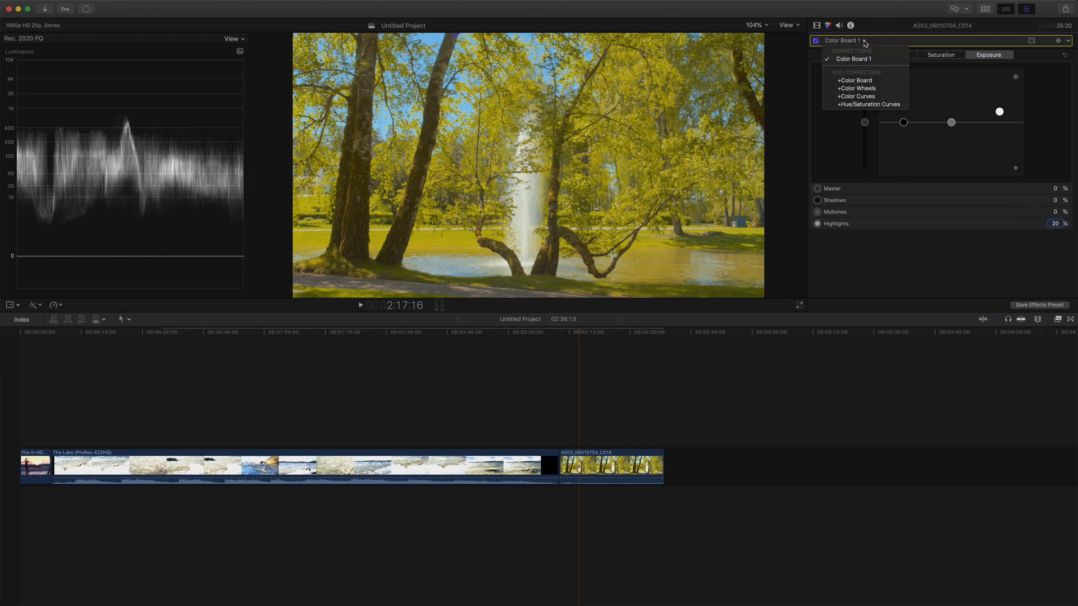
{"action": "mouse_move", "coordinate": [858, 88]}
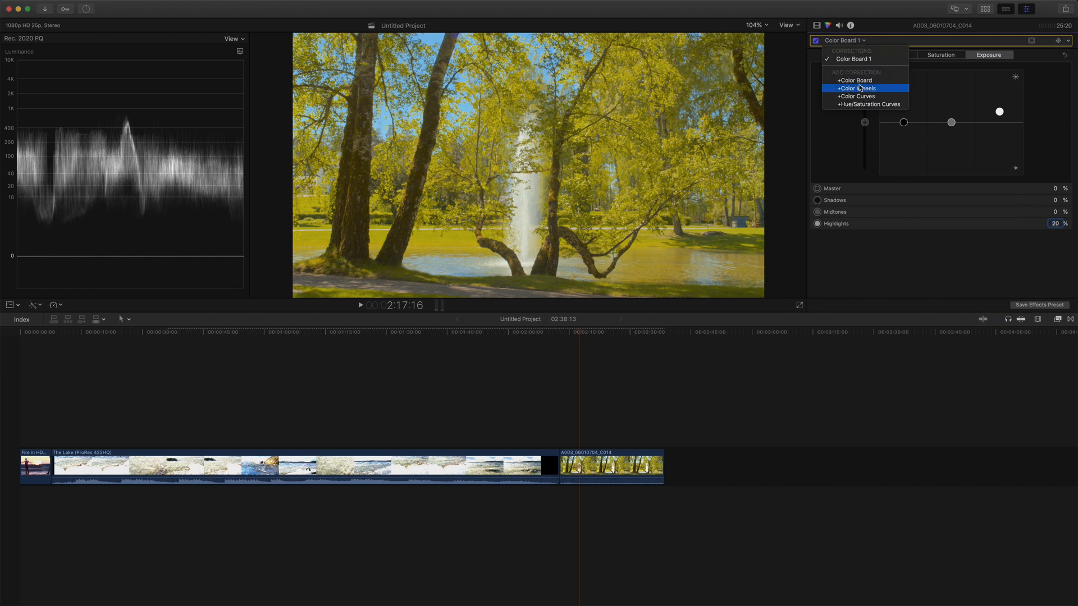
{"action": "left_click", "coordinate": [857, 87]}
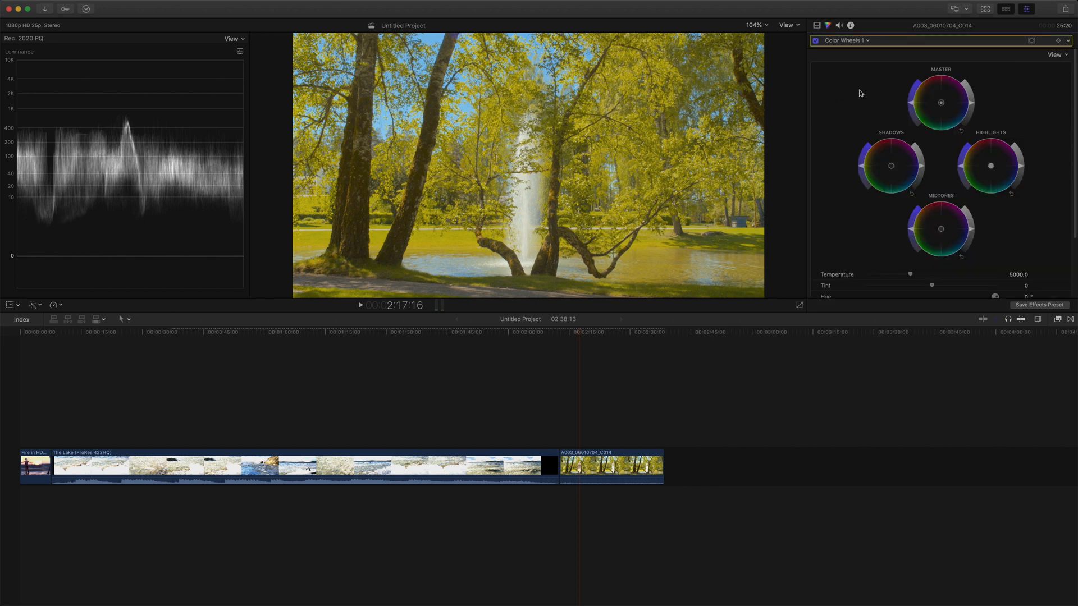
{"action": "mouse_move", "coordinate": [1000, 251]}
{"action": "type", "text": "4500"}
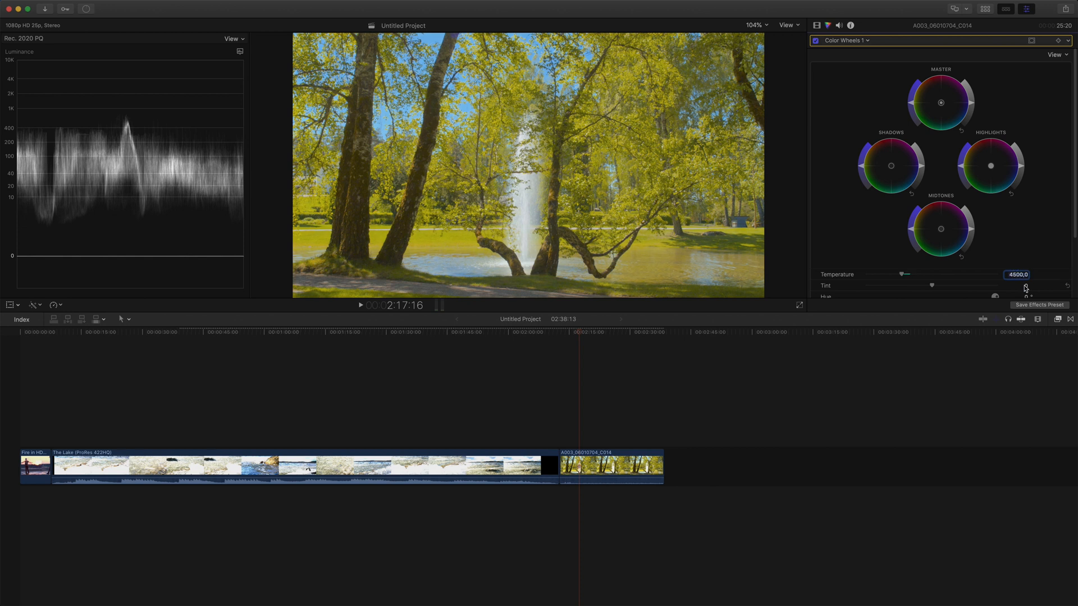
{"action": "left_click", "coordinate": [1018, 285]}
{"action": "type", "text": "-5"}
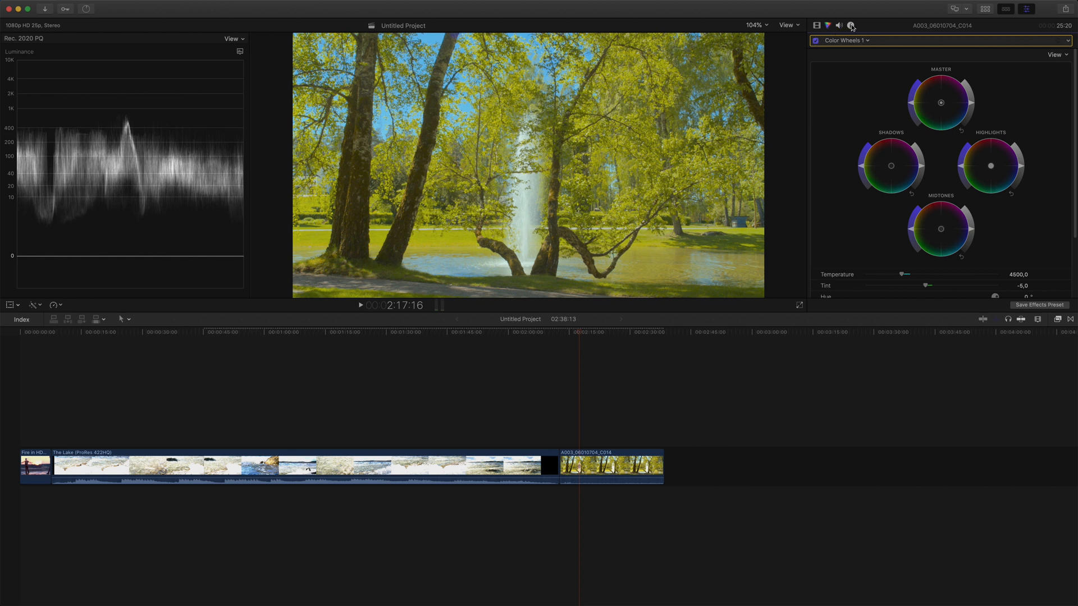
Step: Show Untitled Project's Info inspector with the HDR Mastering Display Metadata fields, then reselect the clip
{"action": "left_click", "coordinate": [851, 26]}
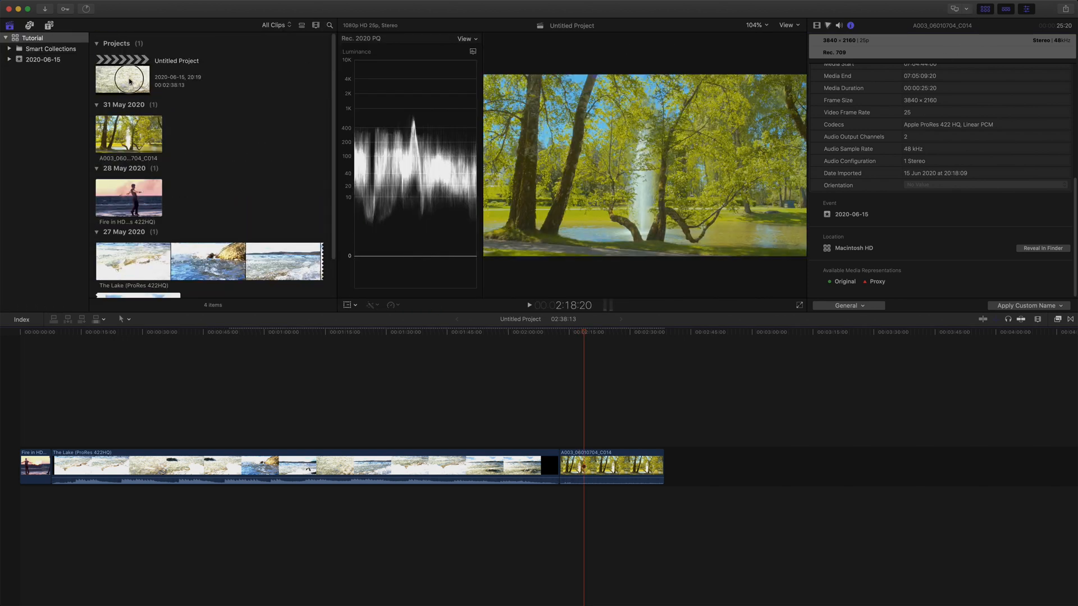
{"action": "left_click", "coordinate": [121, 75]}
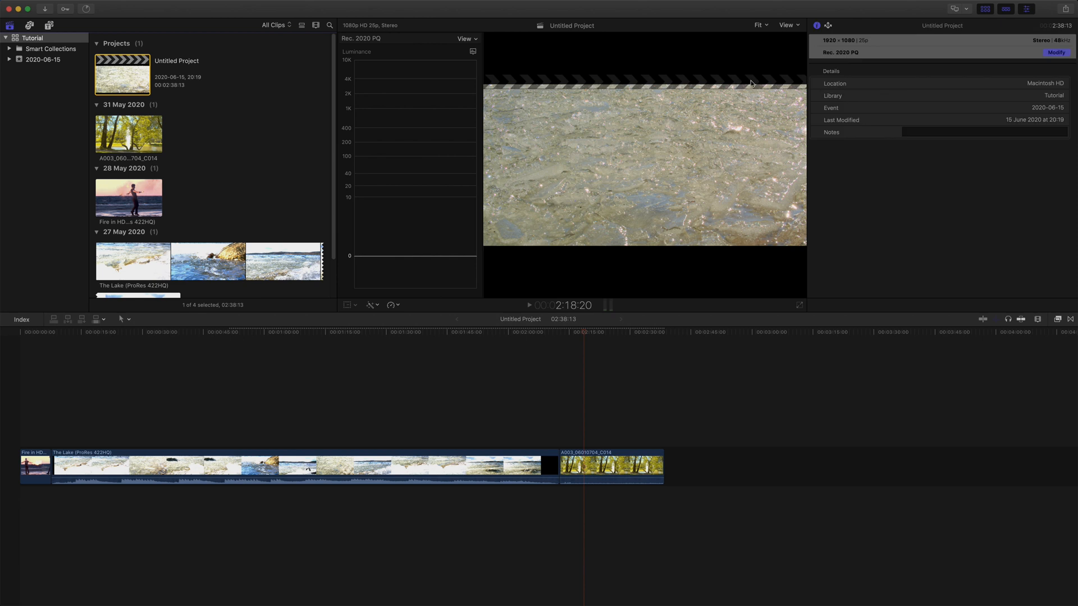
{"action": "left_click", "coordinate": [829, 26]}
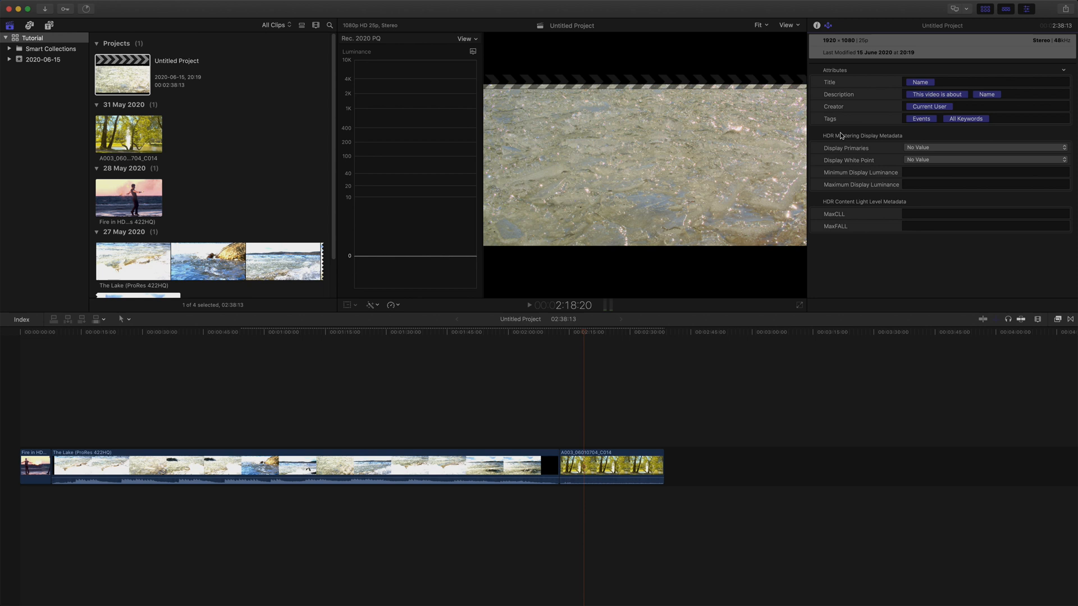
{"action": "mouse_move", "coordinate": [861, 222]}
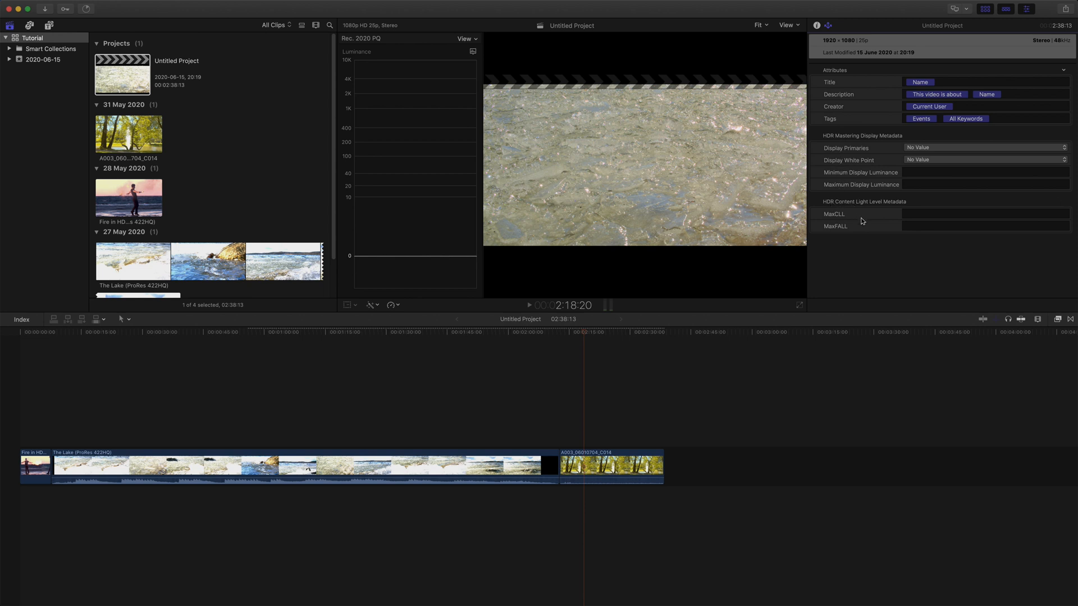
{"action": "mouse_move", "coordinate": [812, 208]}
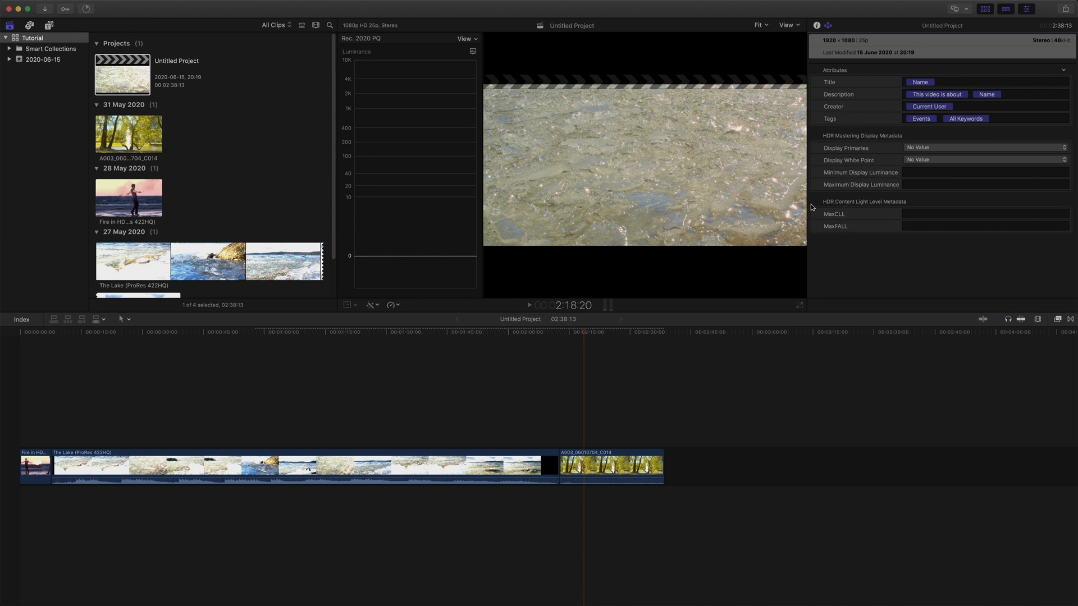
{"action": "mouse_move", "coordinate": [846, 231]}
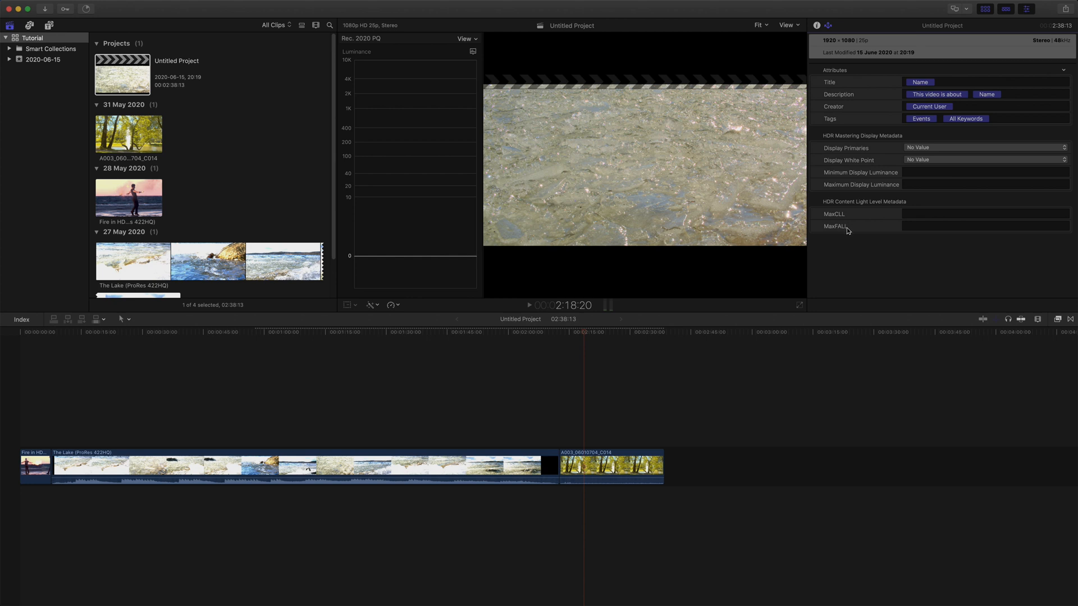
{"action": "left_click", "coordinate": [611, 467]}
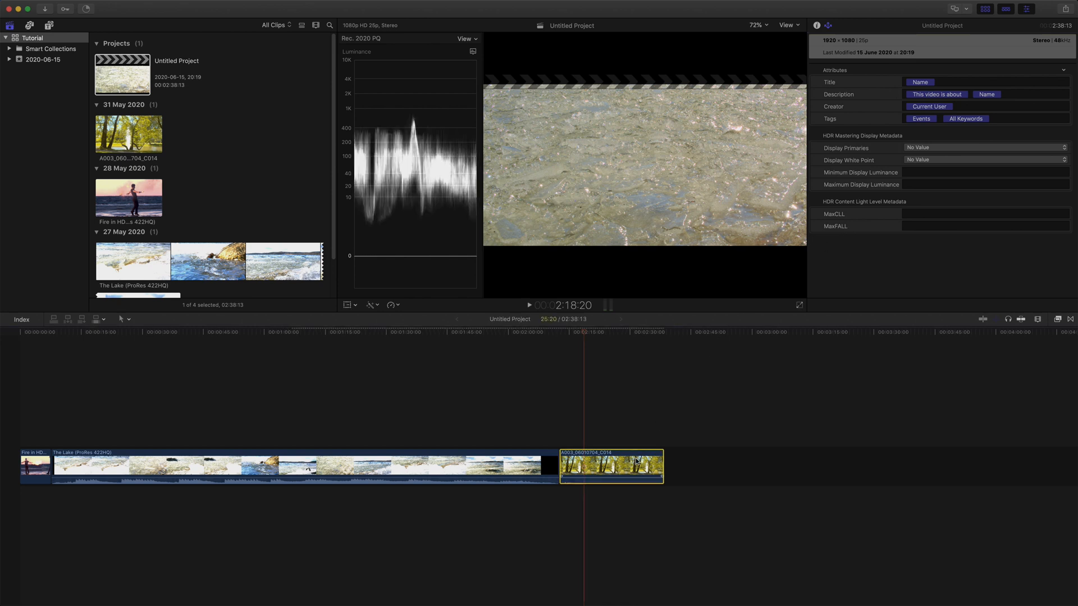
Step: Start a Share > Master File export and view its Settings
{"action": "left_click", "coordinate": [817, 25]}
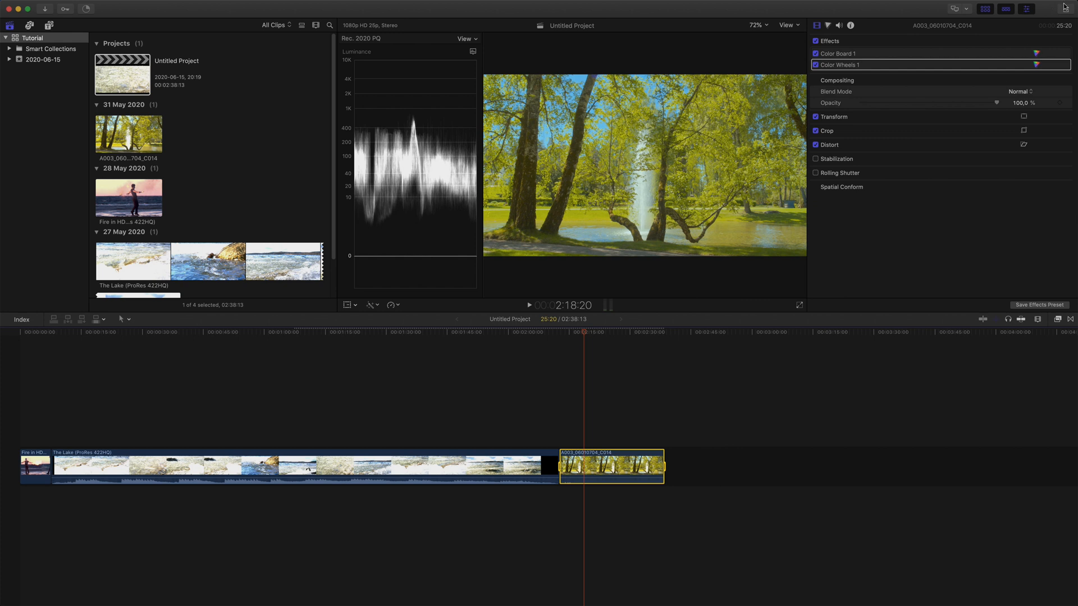
{"action": "left_click", "coordinate": [1062, 8]}
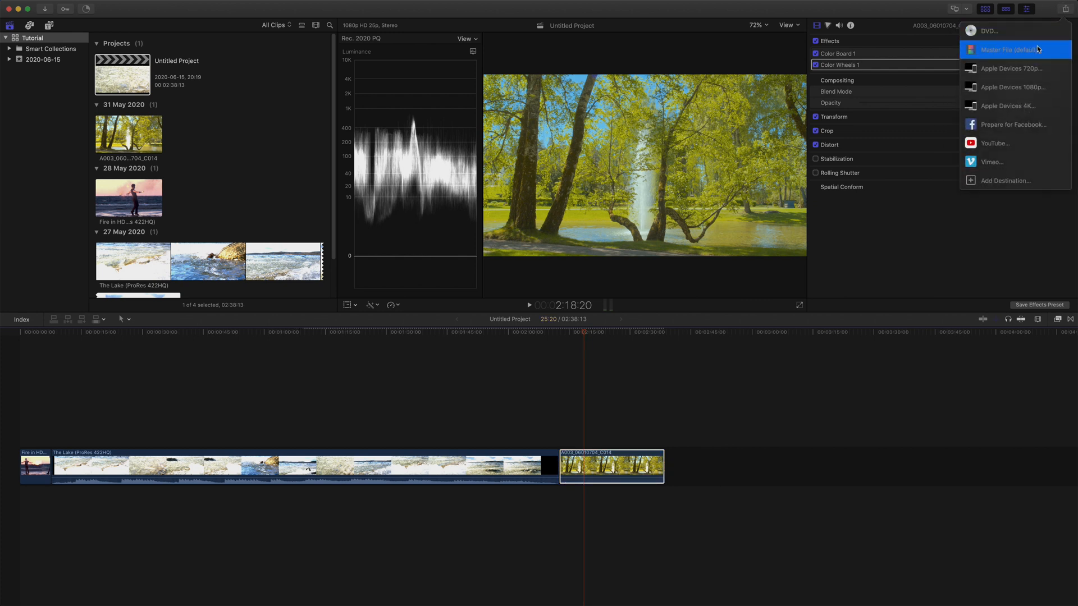
{"action": "left_click", "coordinate": [1010, 49]}
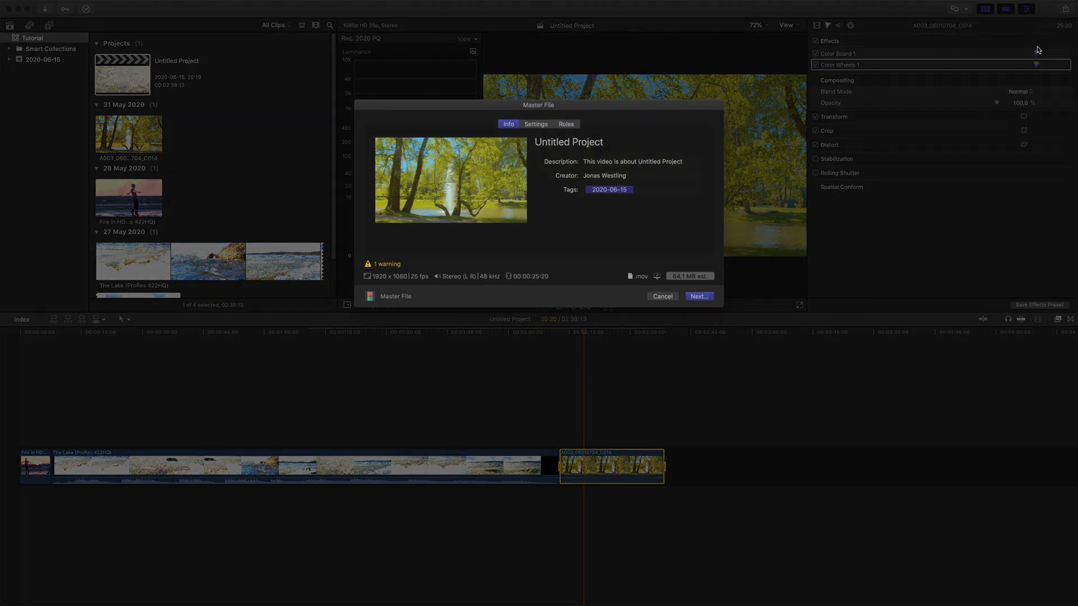
{"action": "mouse_move", "coordinate": [396, 274]}
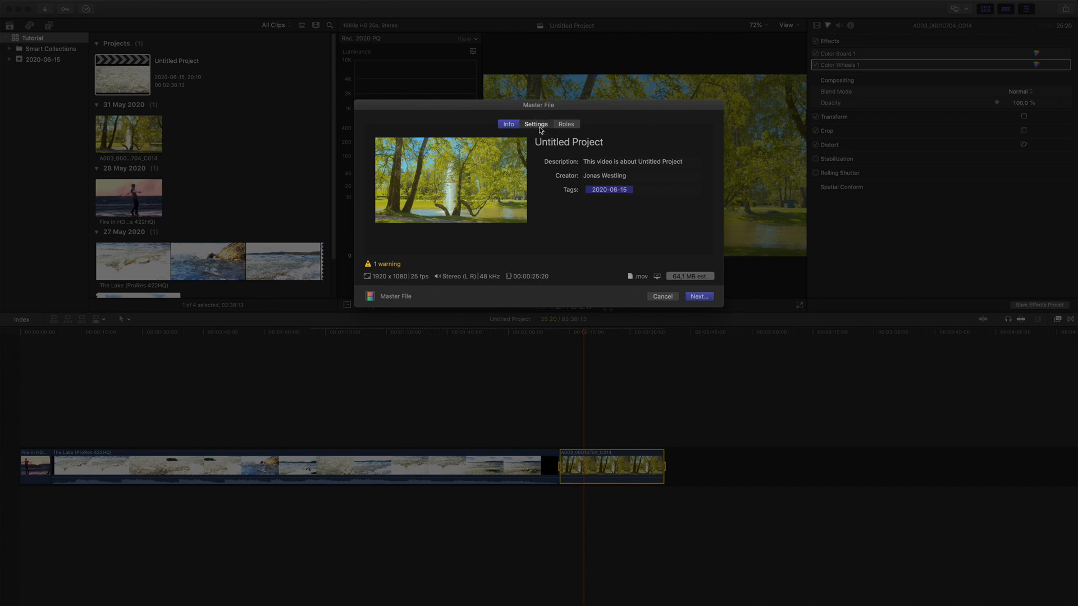
{"action": "left_click", "coordinate": [535, 124]}
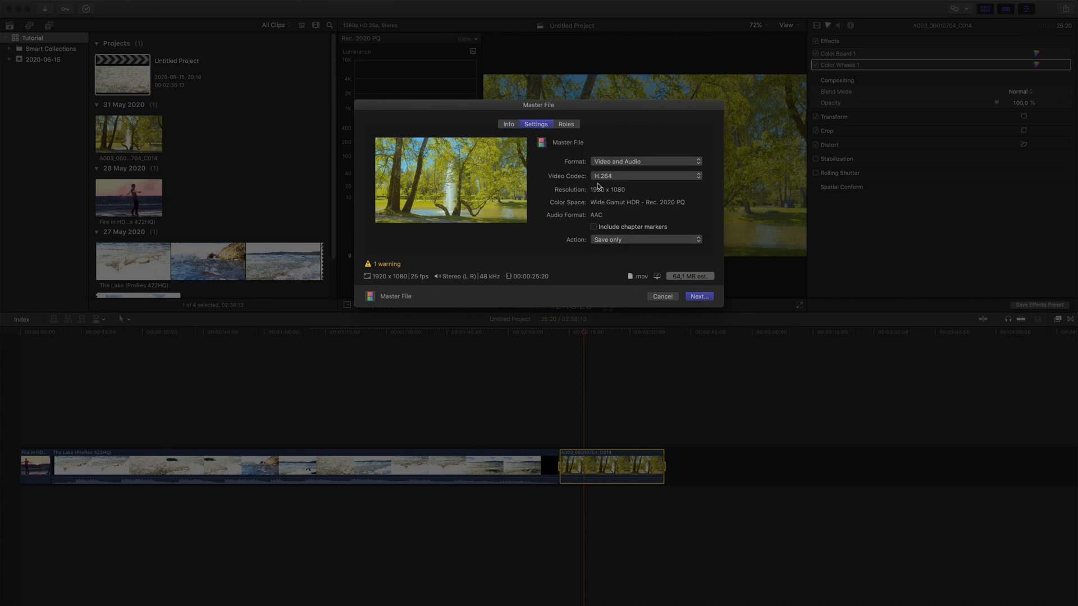
{"action": "mouse_move", "coordinate": [613, 183]}
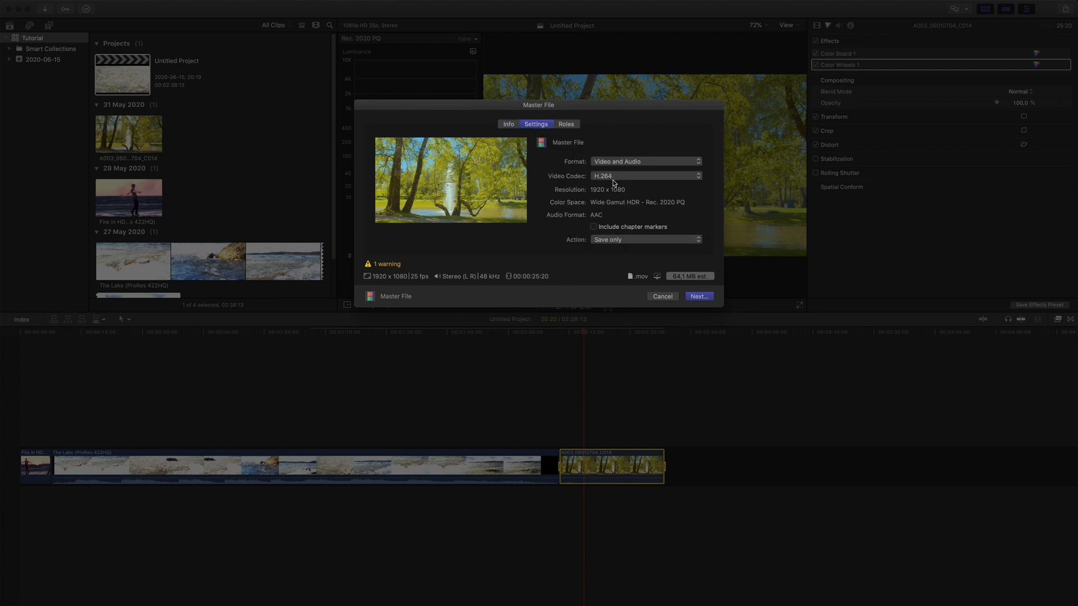
Step: Choose Apple ProRes 422 HQ as the video codec and continue to the save dialog
{"action": "left_click", "coordinate": [642, 175]}
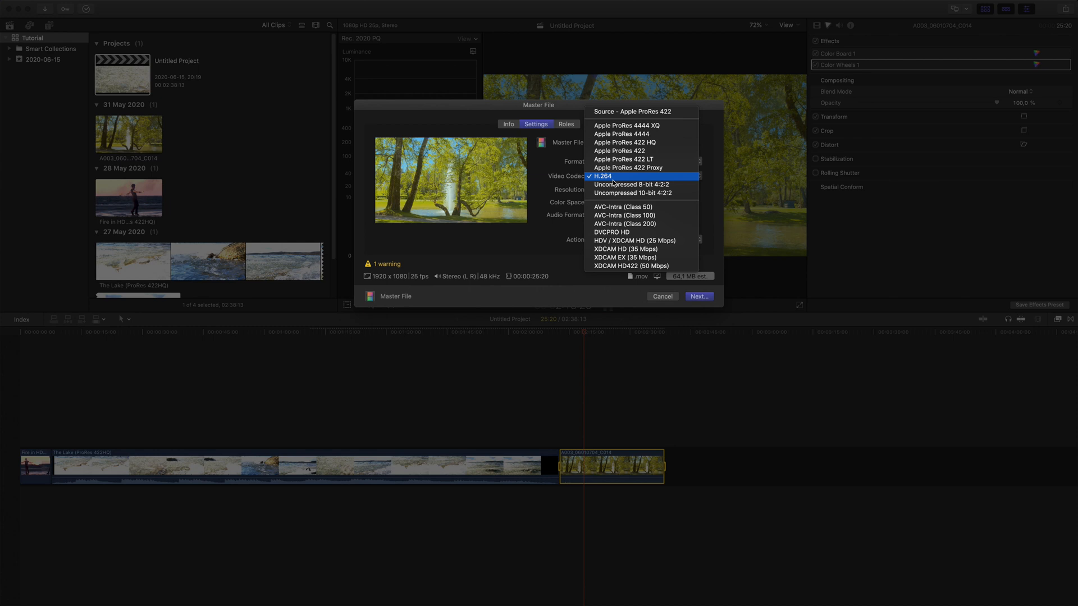
{"action": "mouse_move", "coordinate": [621, 159]}
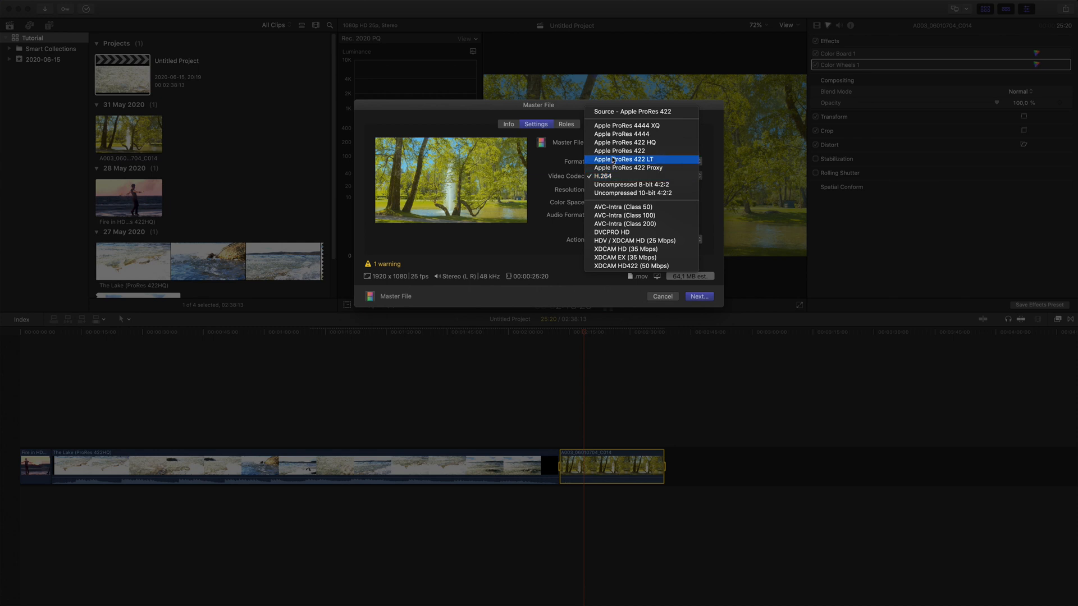
{"action": "left_click", "coordinate": [624, 143]}
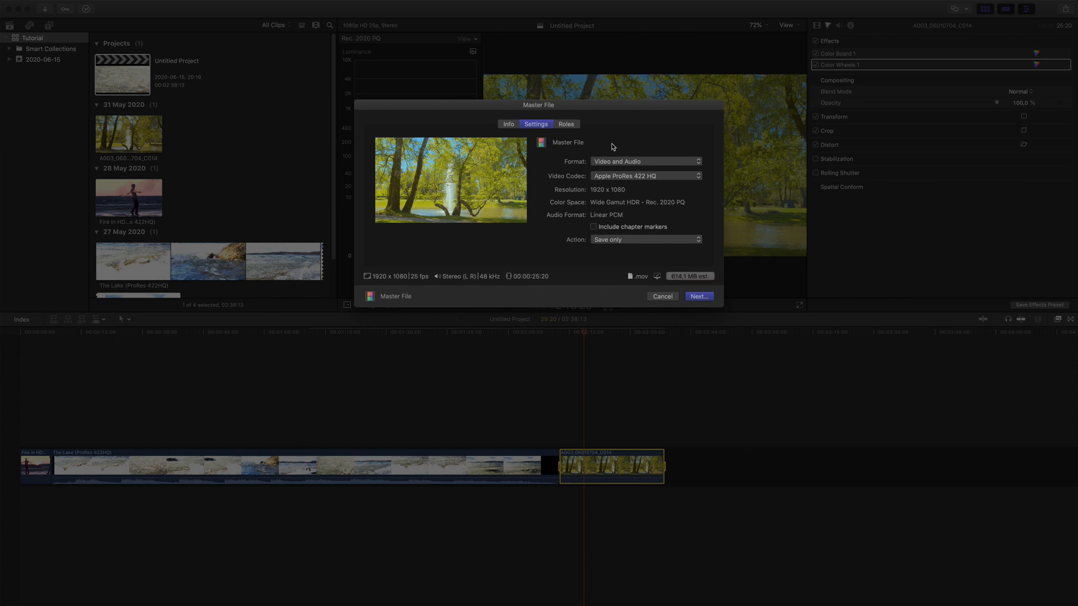
{"action": "mouse_move", "coordinate": [604, 202]}
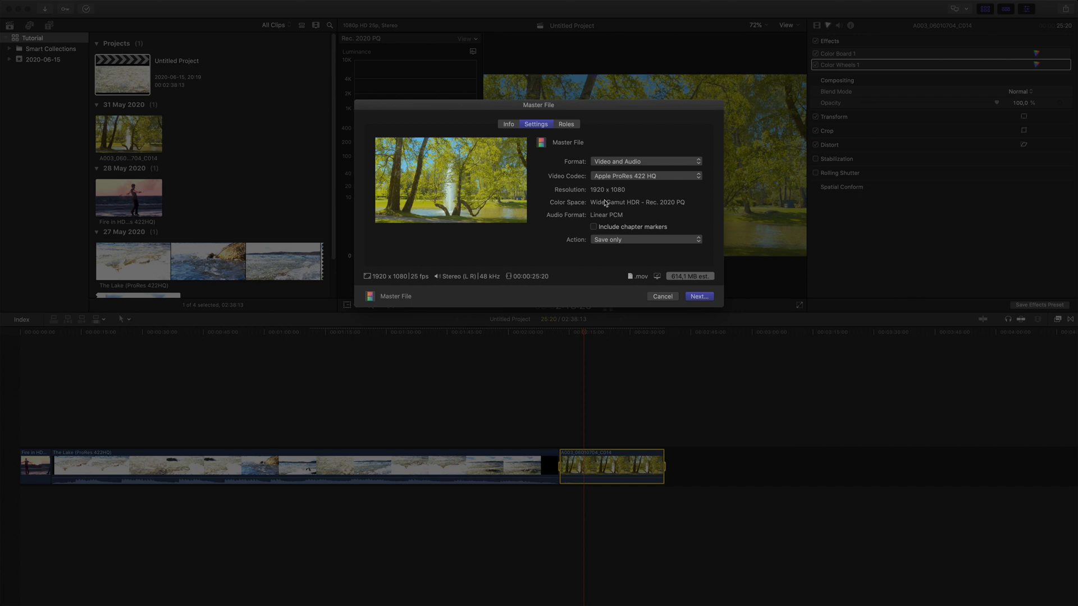
{"action": "mouse_move", "coordinate": [613, 213]}
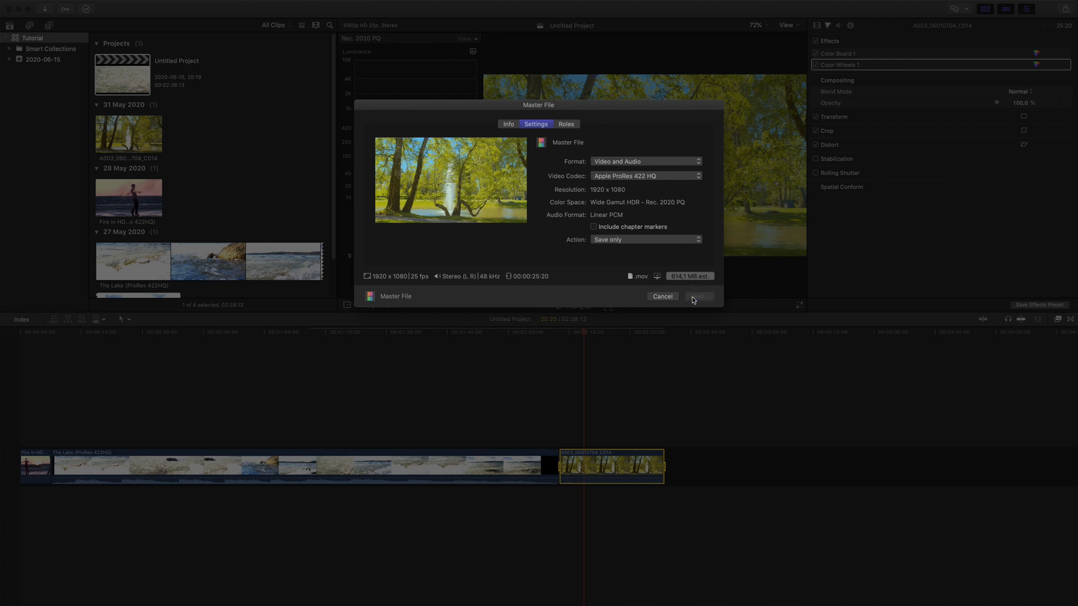
{"action": "left_click", "coordinate": [699, 296]}
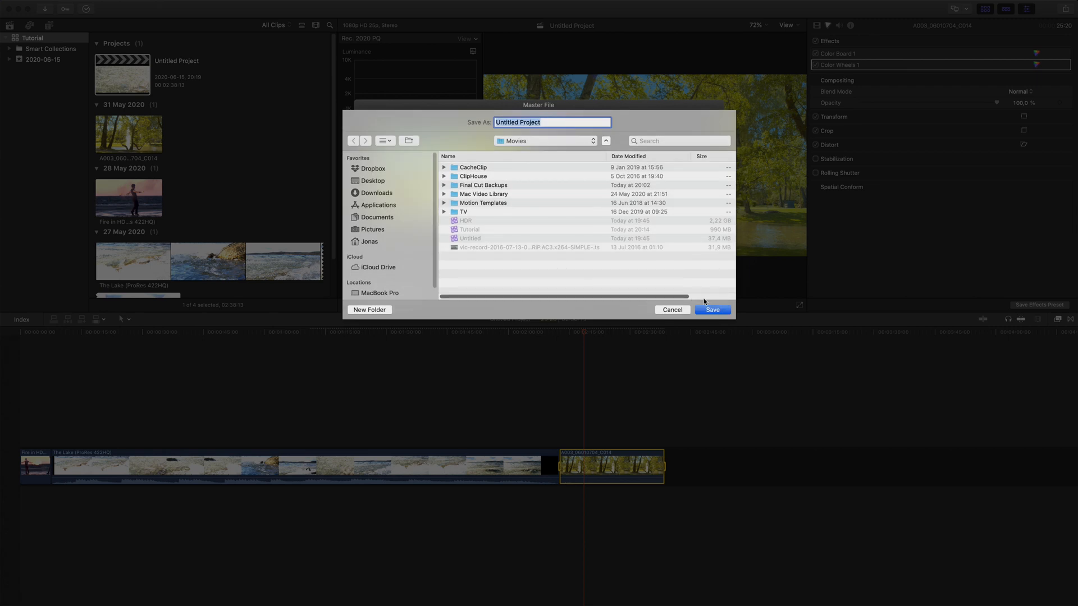